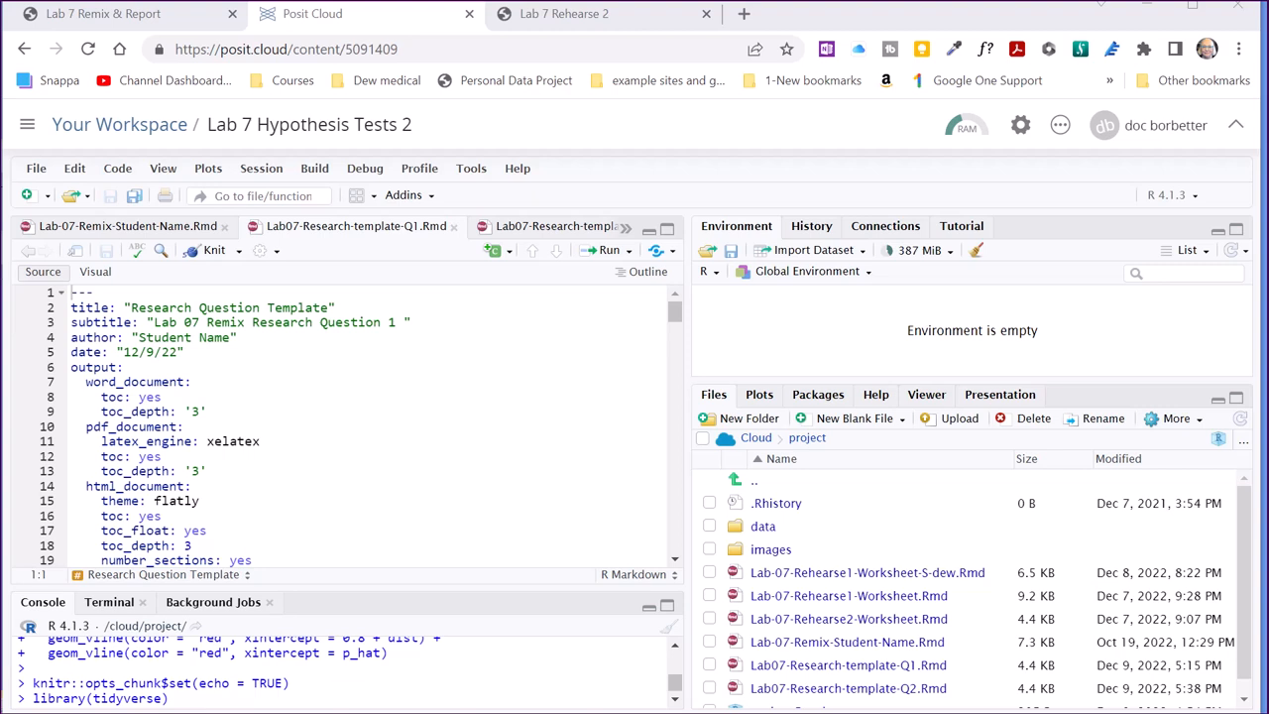
mouse_move(575, 548)
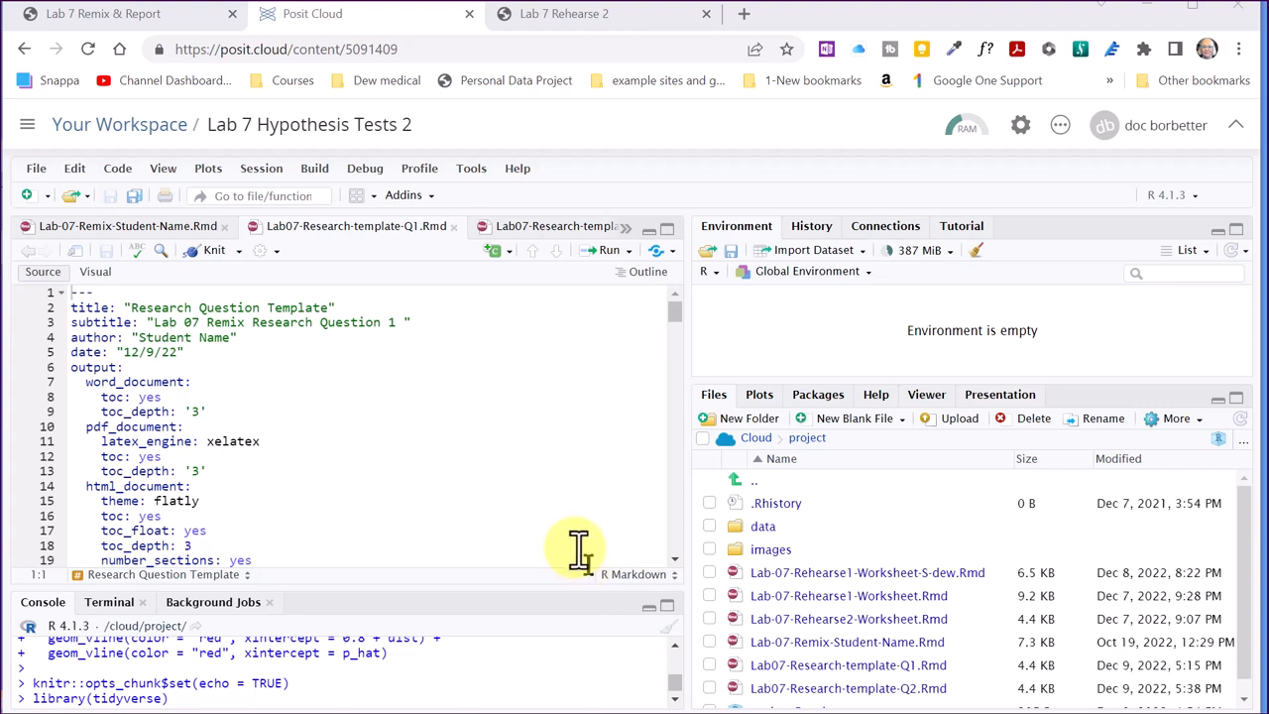
mouse_move(513, 426)
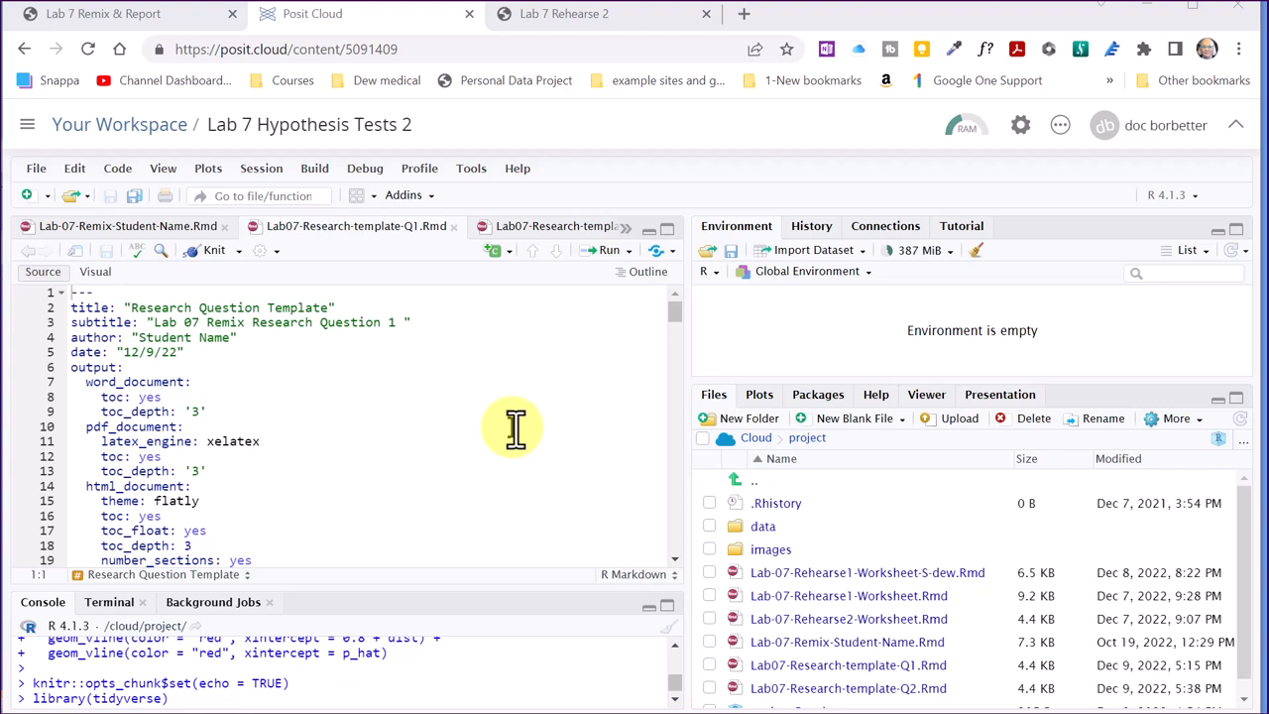
mouse_move(472, 389)
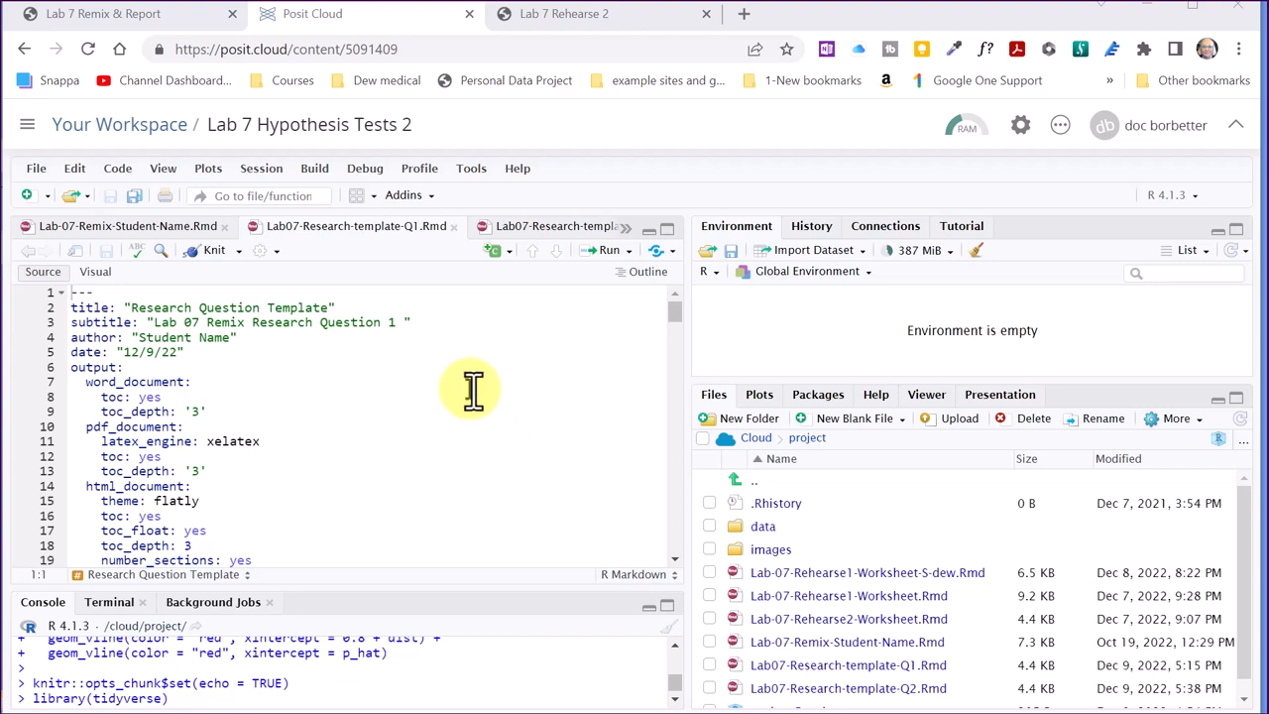
mouse_move(512, 468)
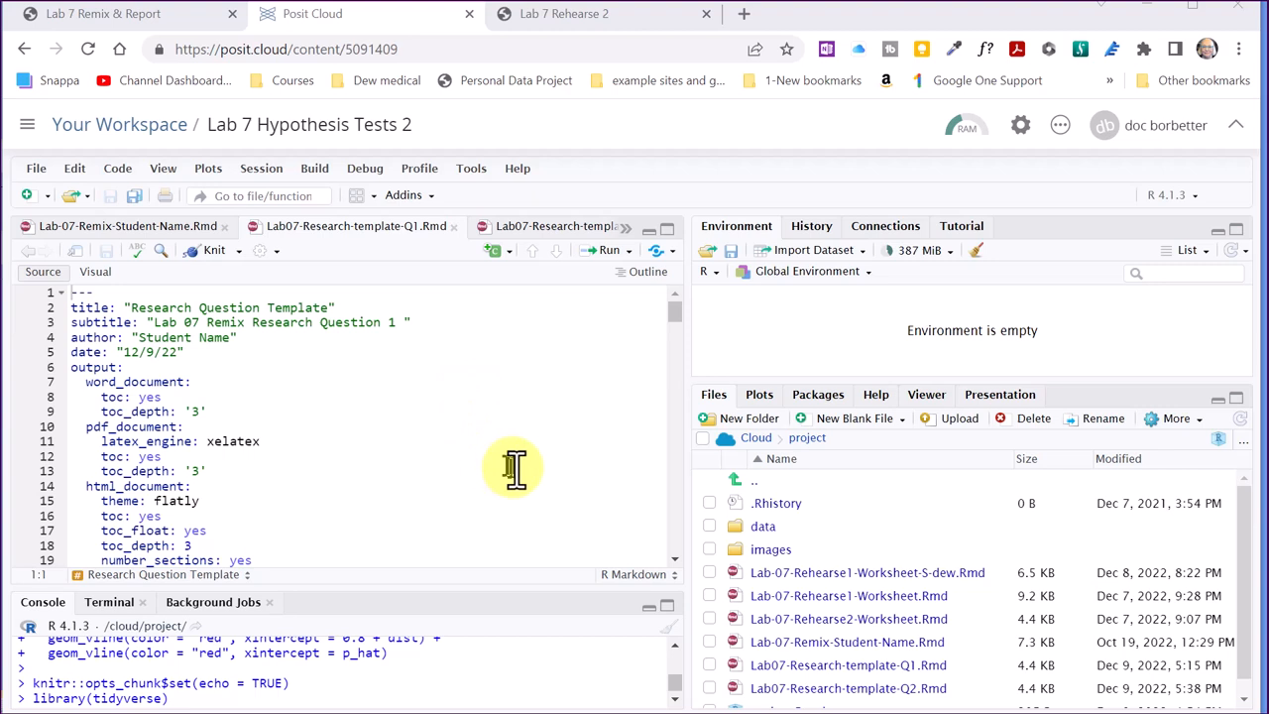
mouse_move(496, 420)
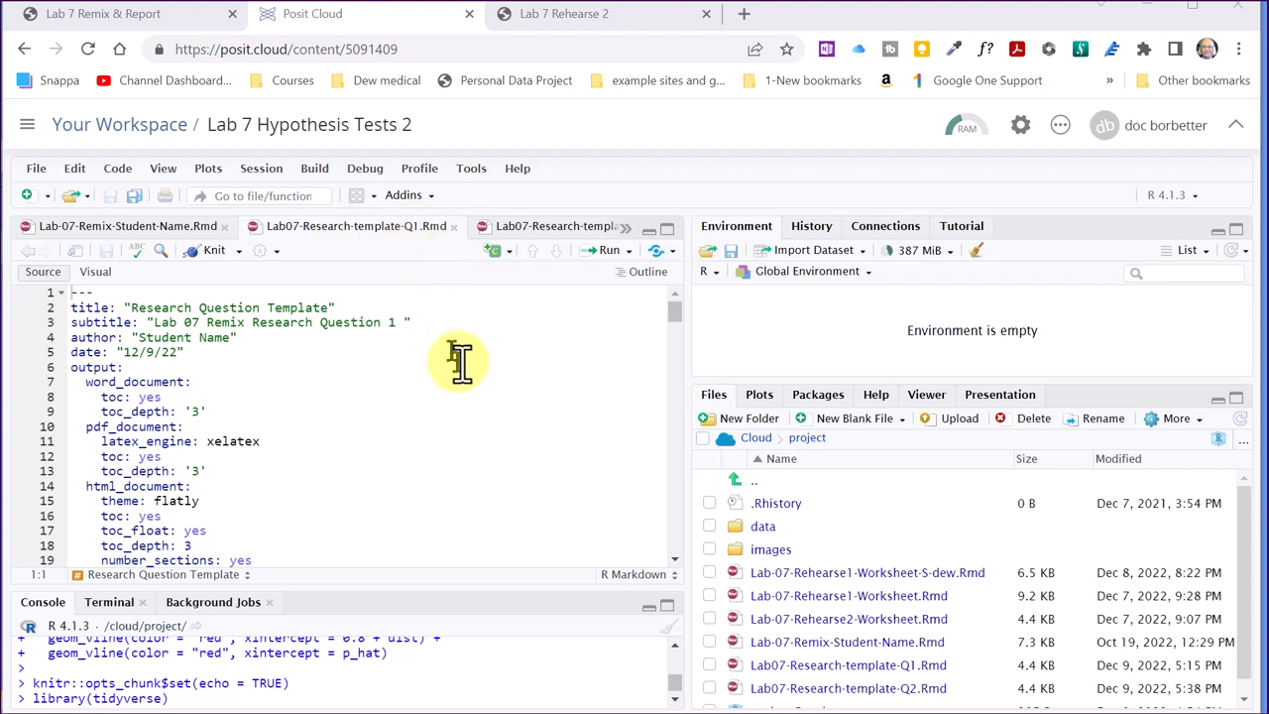
mouse_move(460, 361)
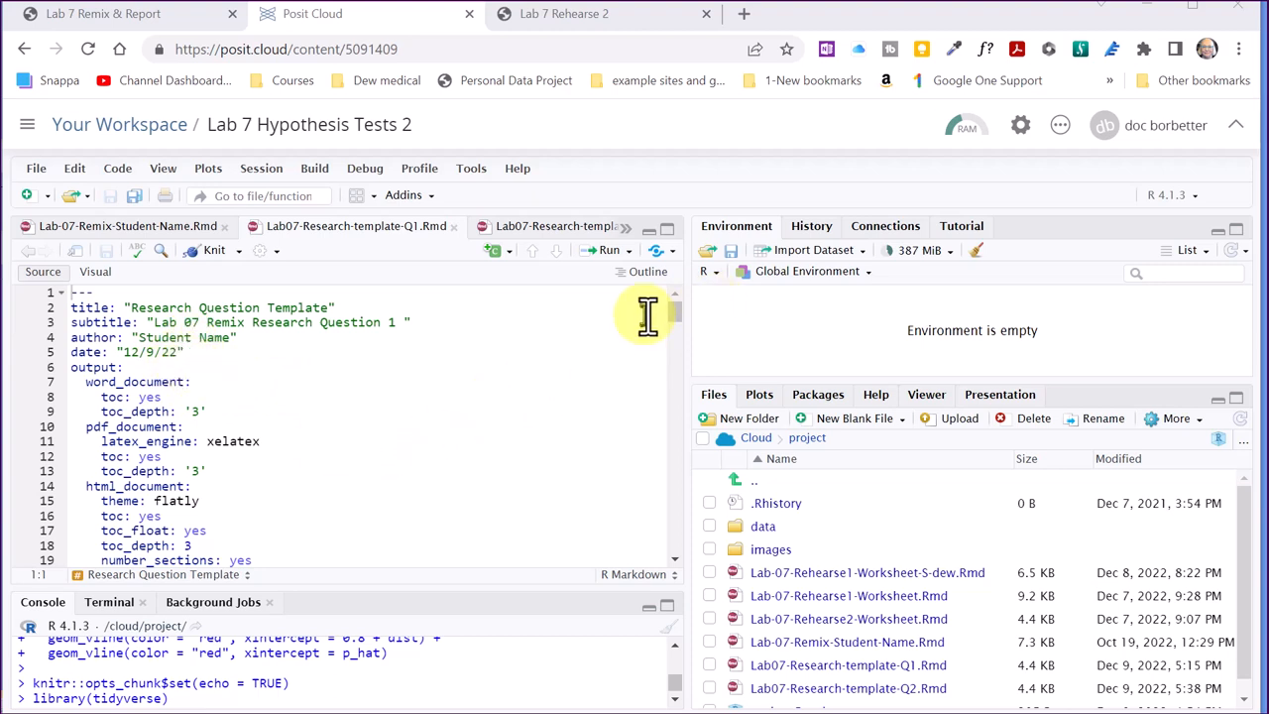
Copy the Research Question 1 ER admissions text and paste it under 'Your answer here:' in the template.
scroll("down", 3)
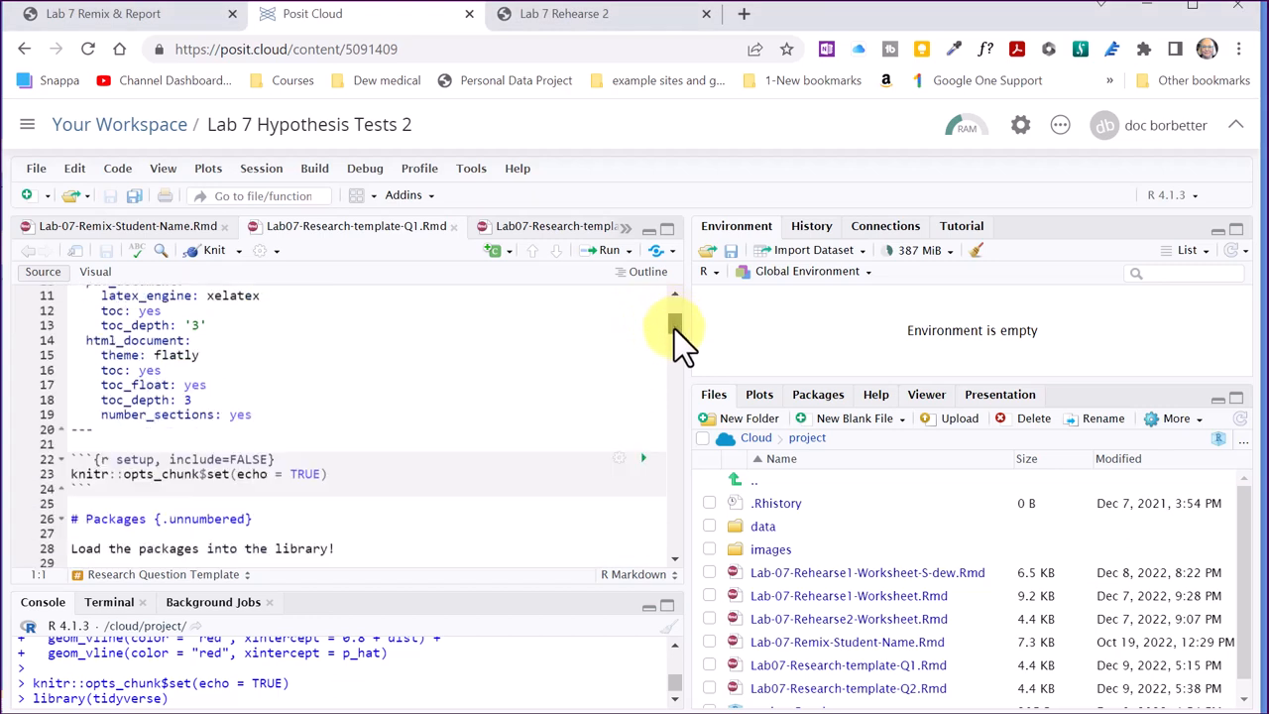
scroll("down", 3)
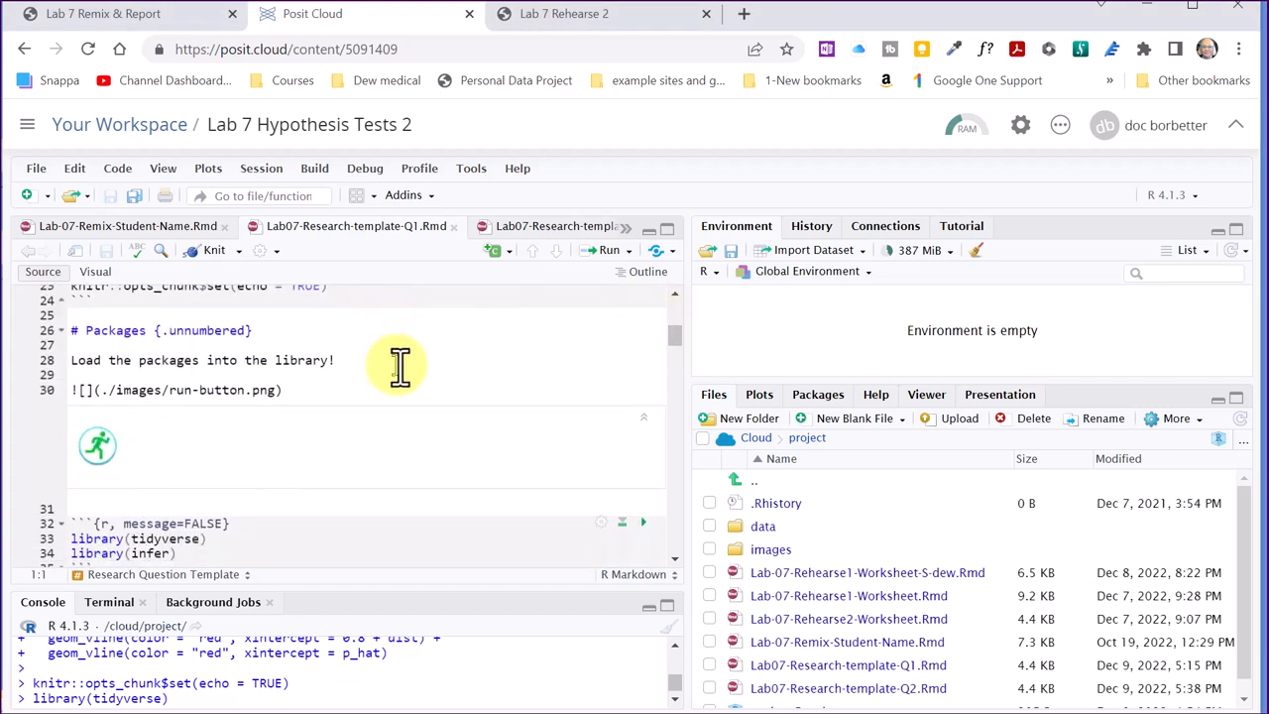
scroll("down", 3)
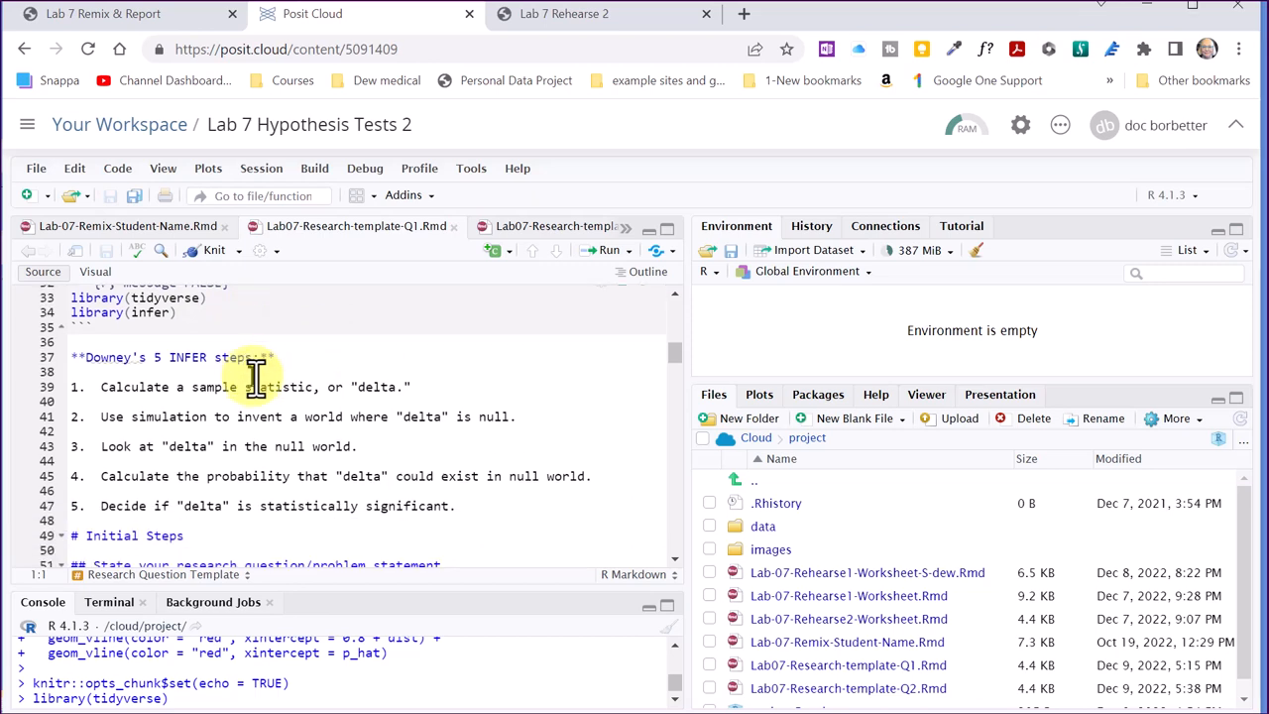
scroll("down", 3)
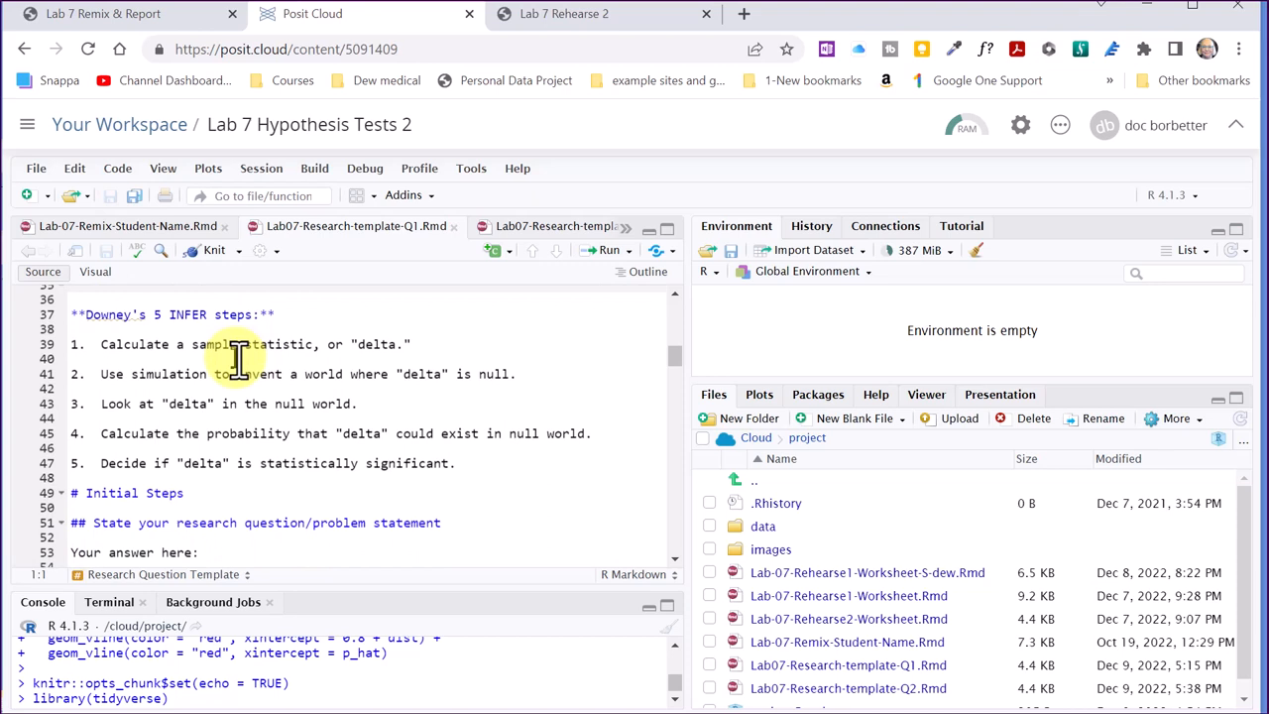
scroll("down", 3)
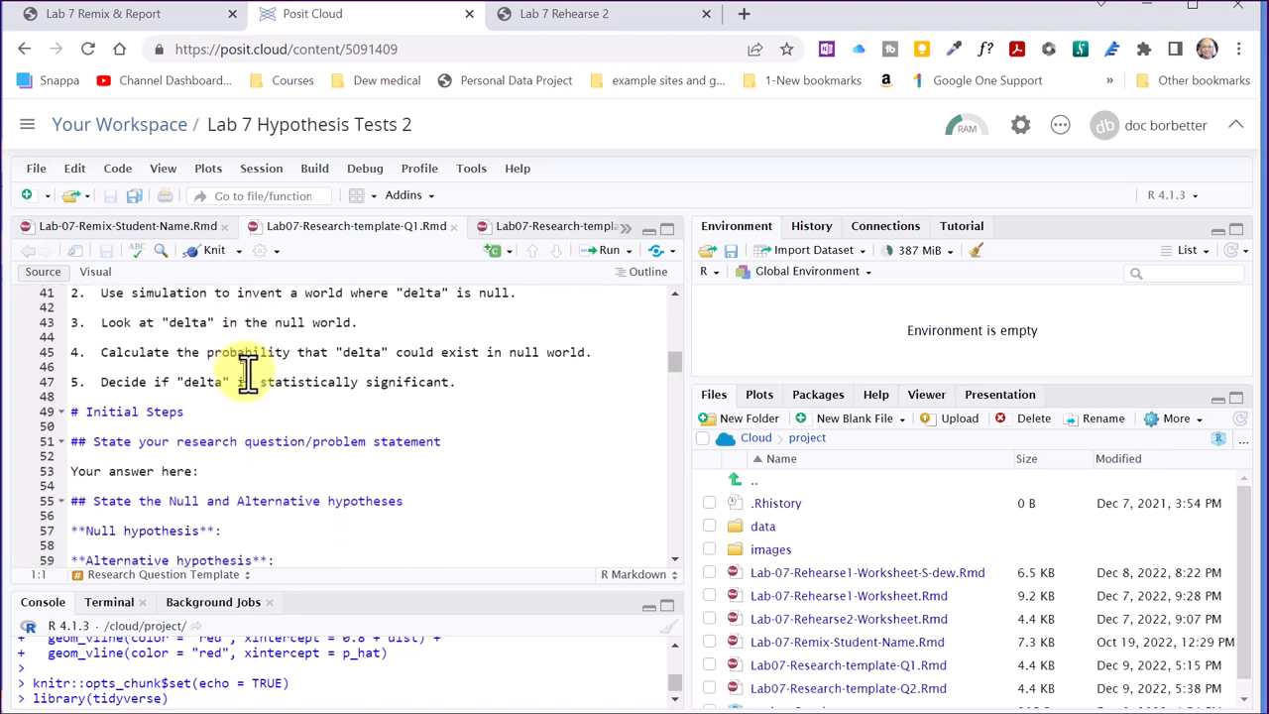
scroll("down", 3)
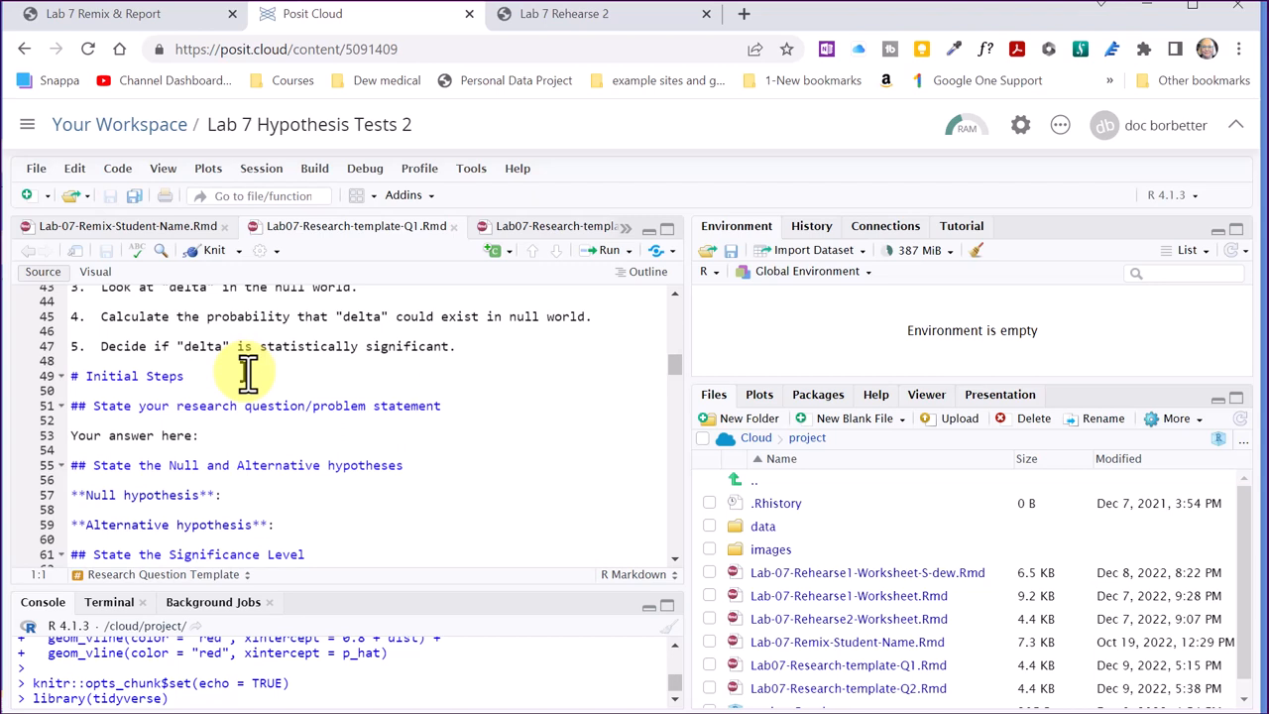
mouse_move(238, 361)
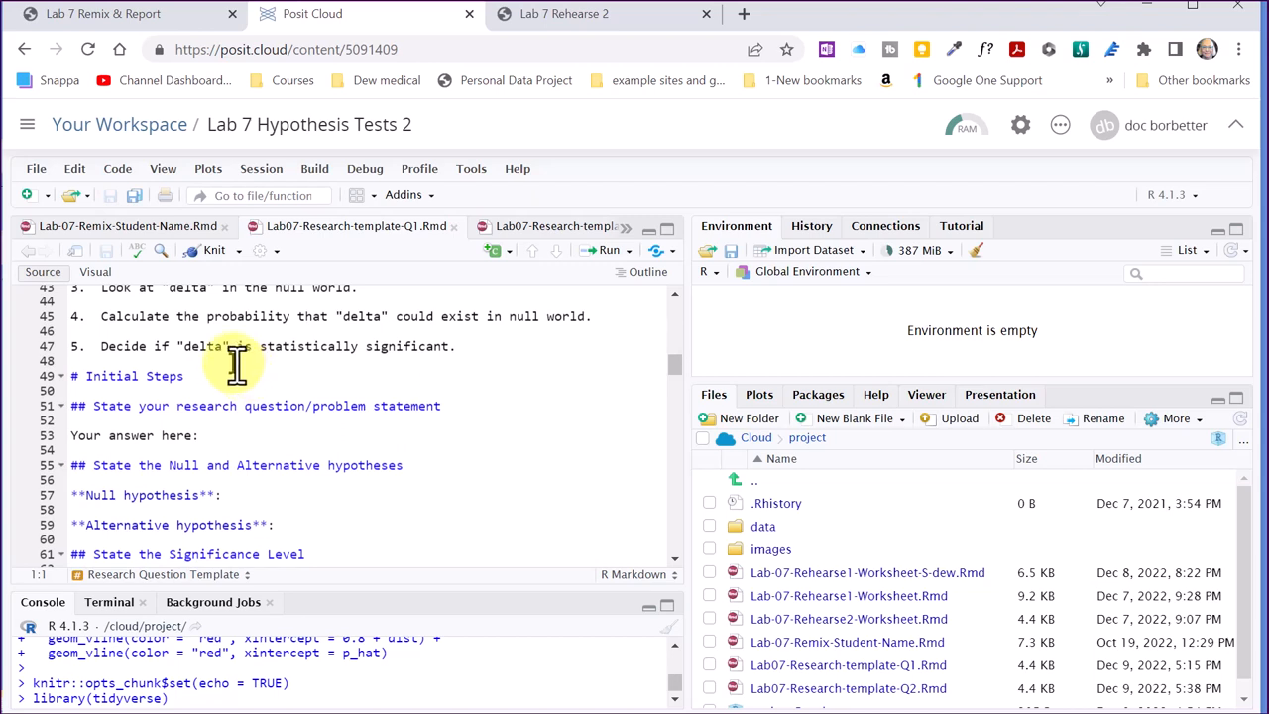
mouse_move(413, 428)
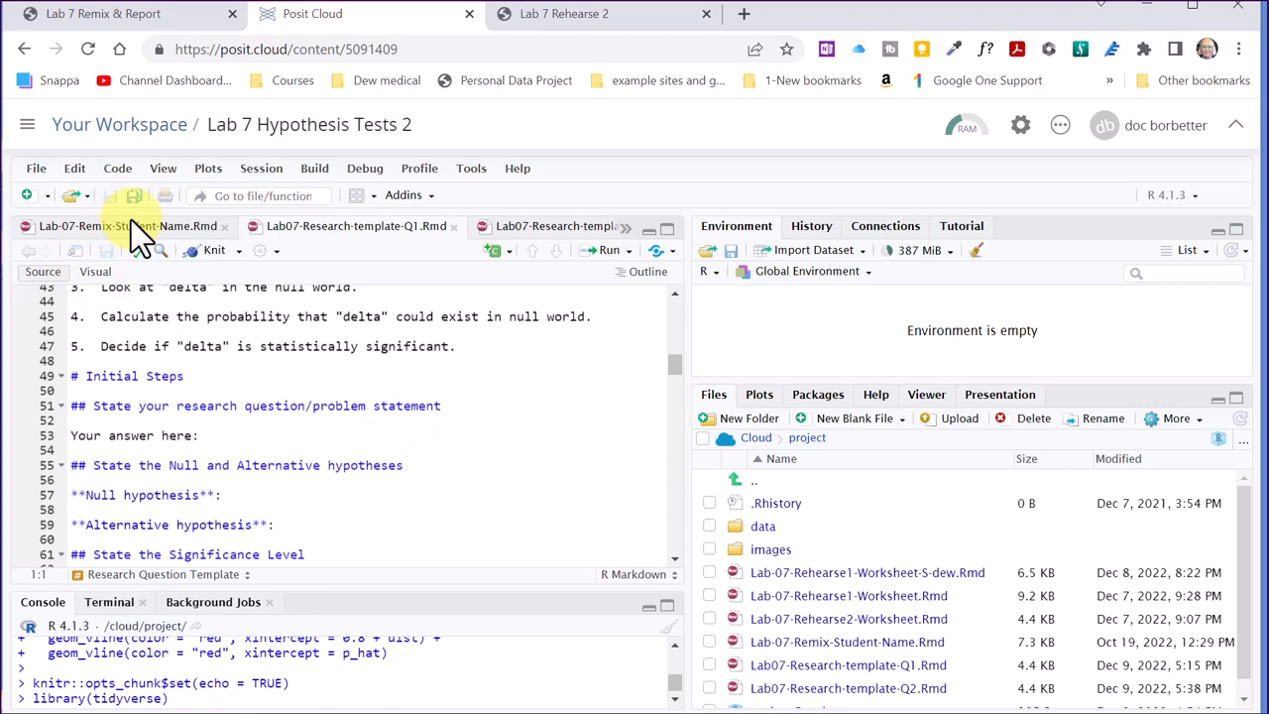
mouse_move(135, 226)
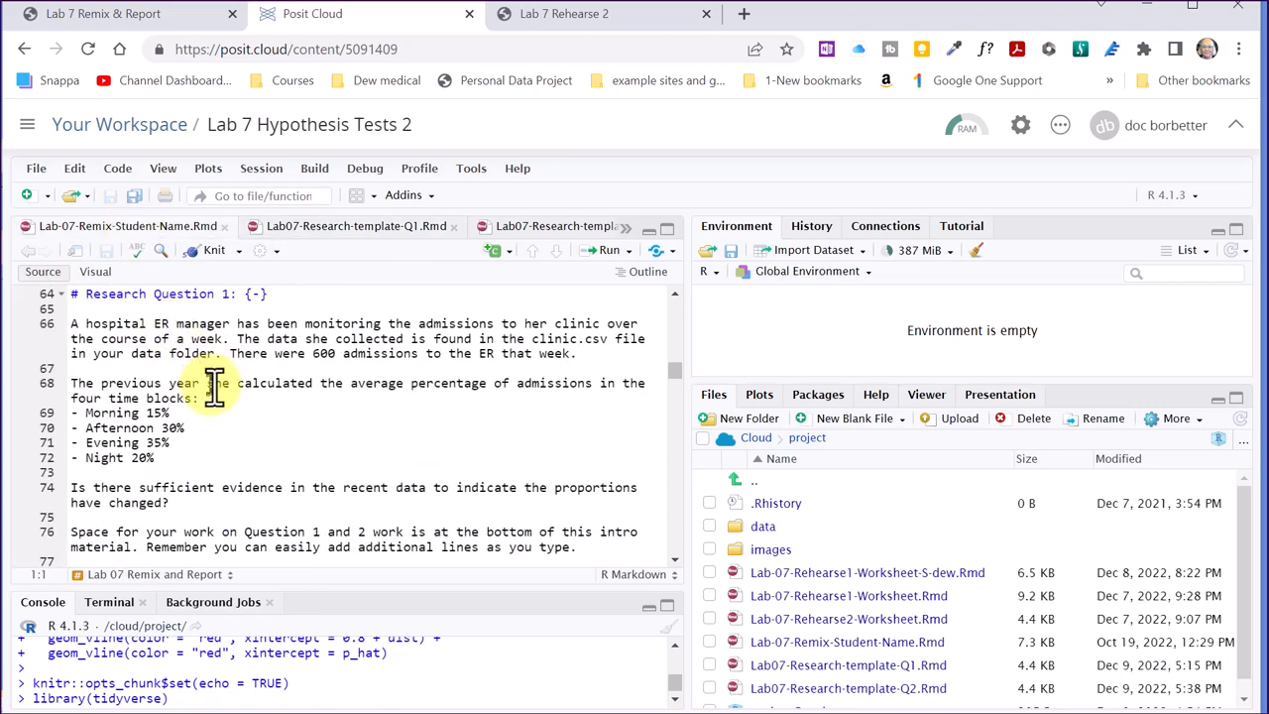
mouse_move(80, 323)
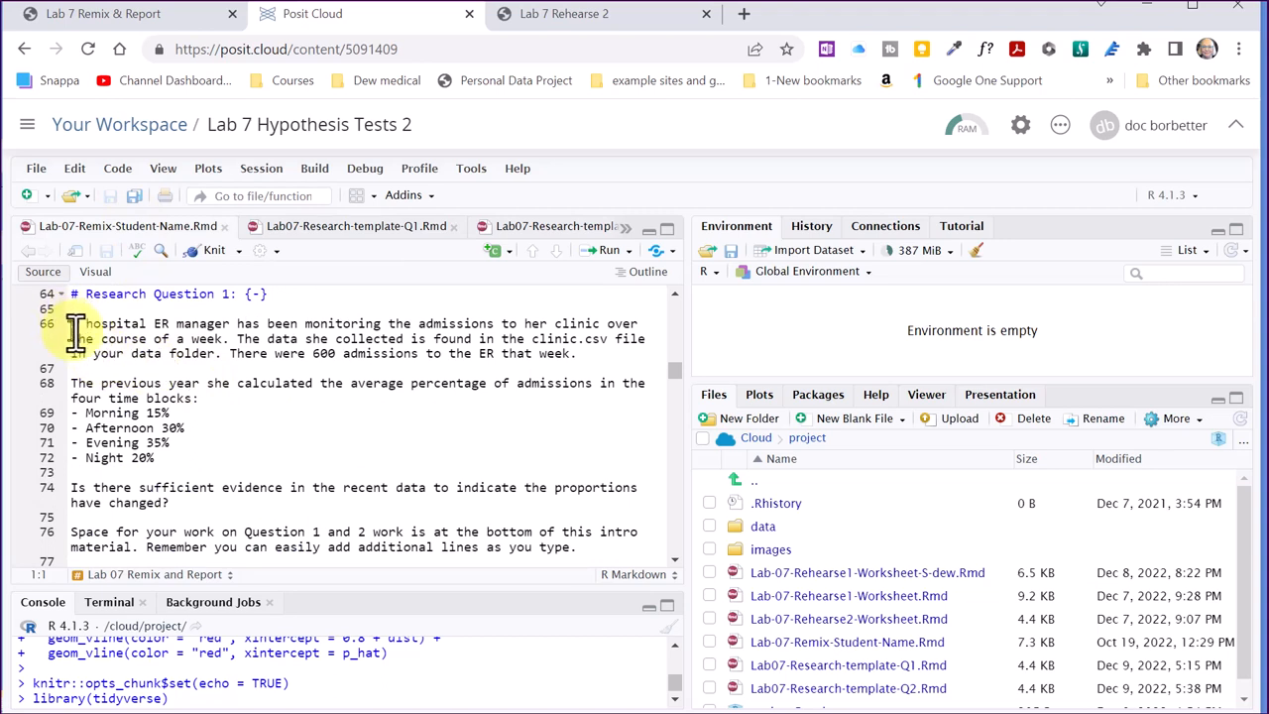
left_click_drag(71, 323, 162, 442)
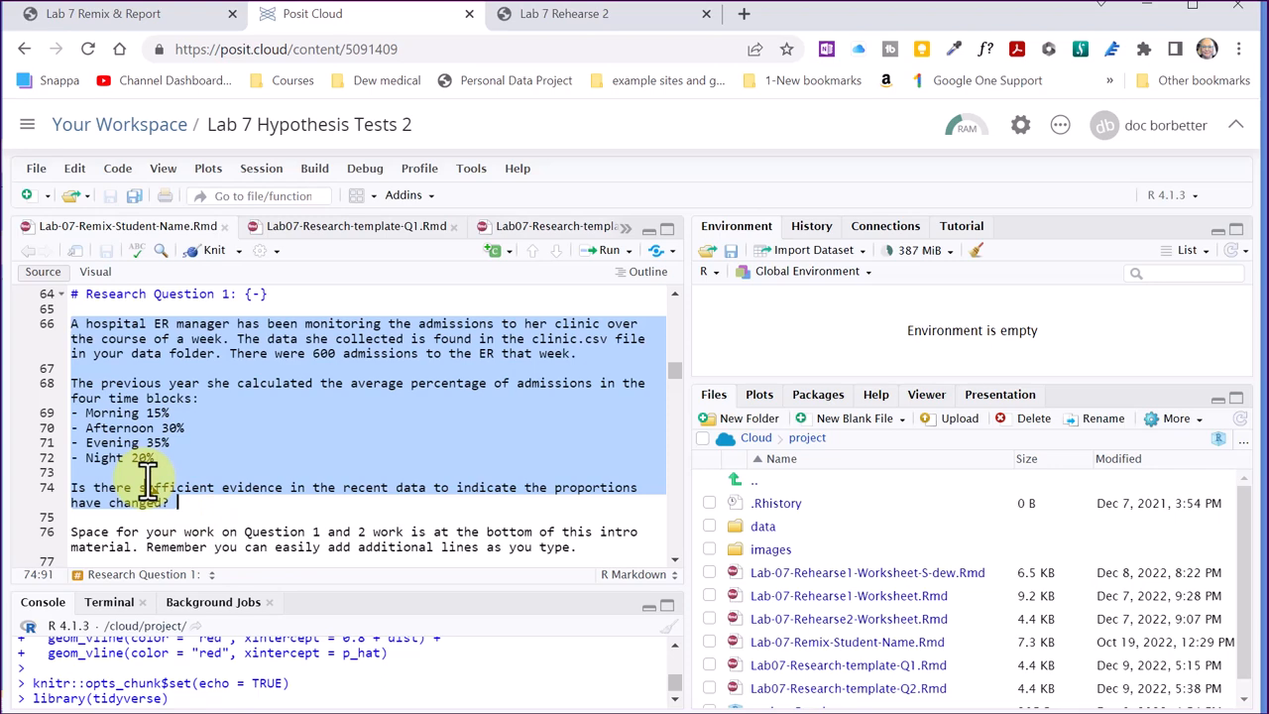
left_click(357, 226)
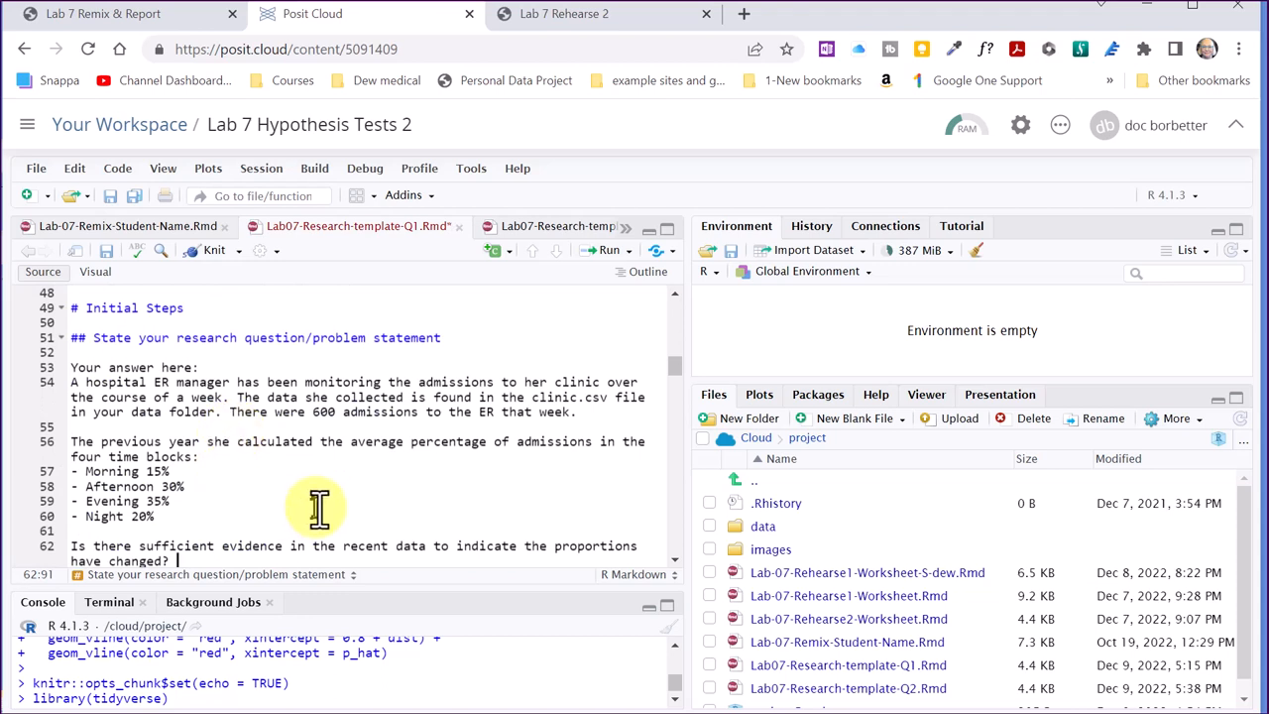
scroll("down", 3)
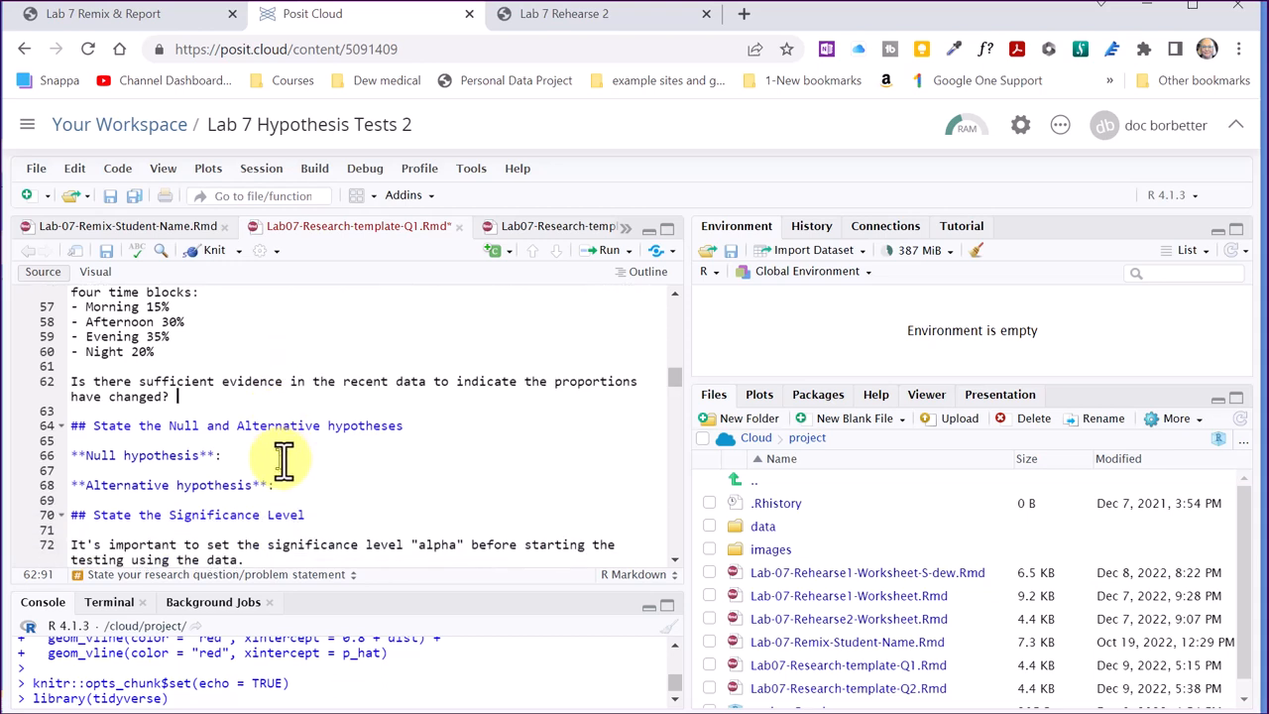
left_click(258, 484)
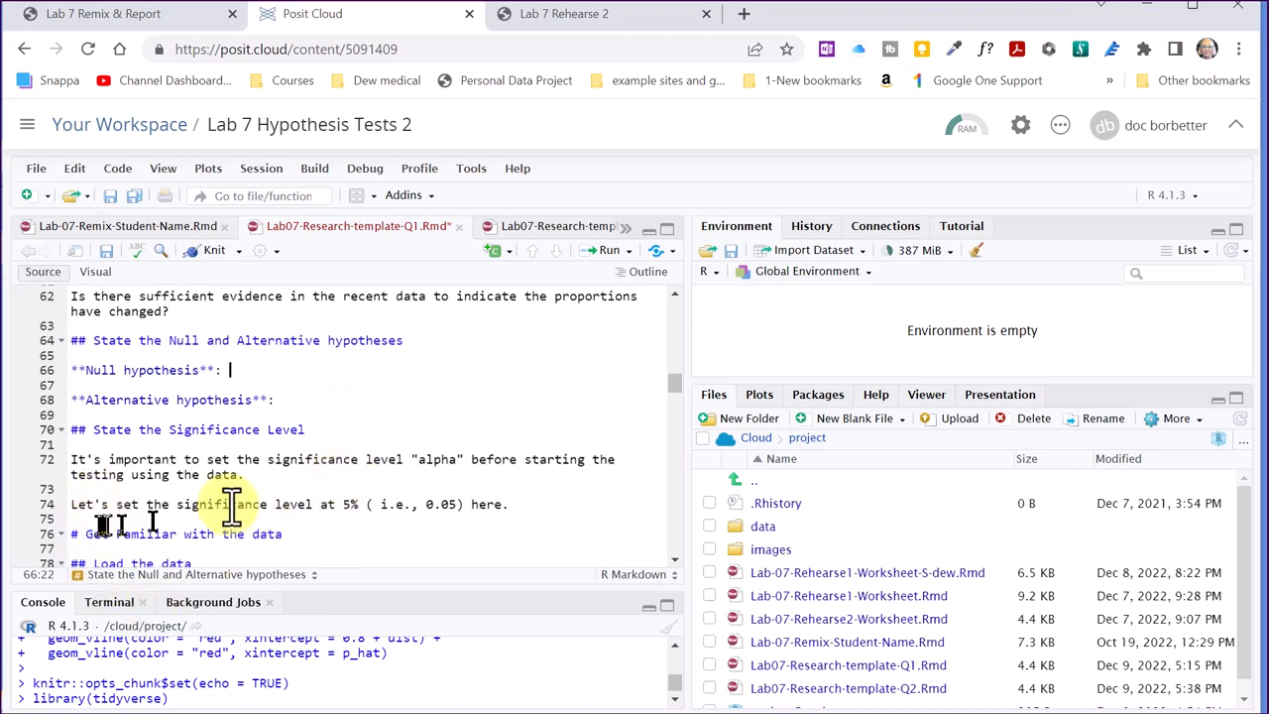
mouse_move(540, 503)
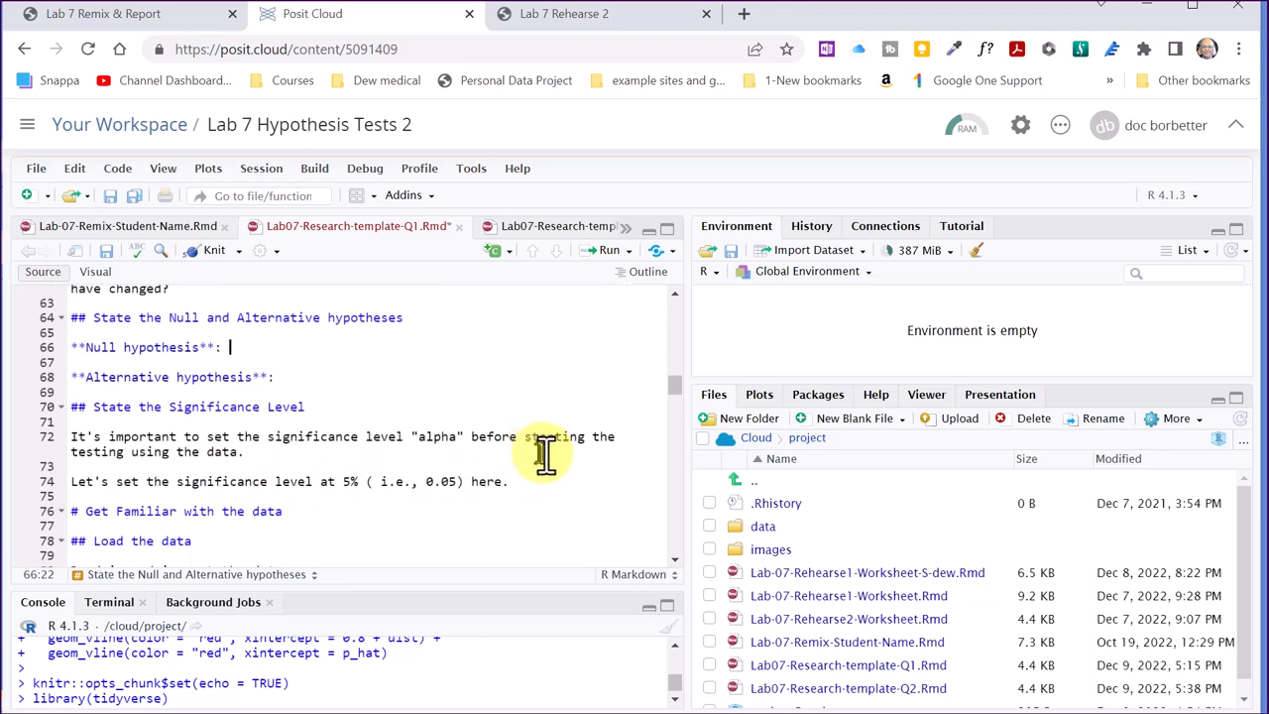
scroll("down", 3)
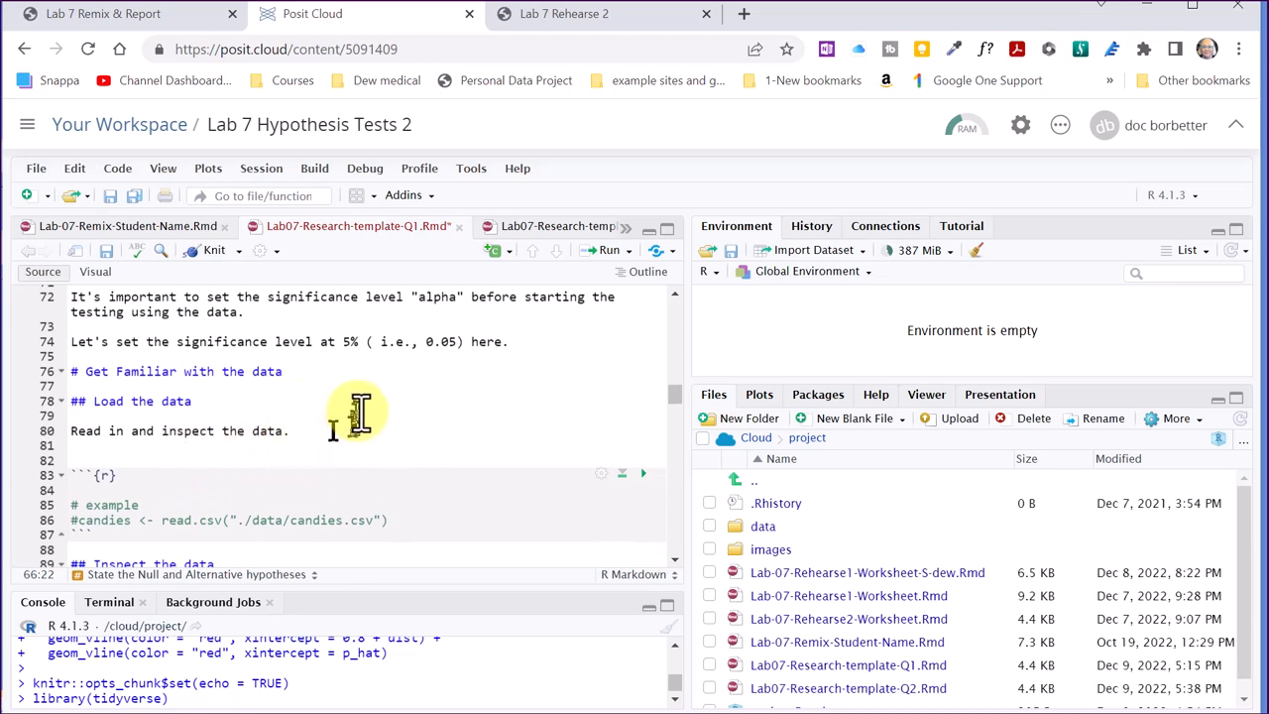
scroll("down", 3)
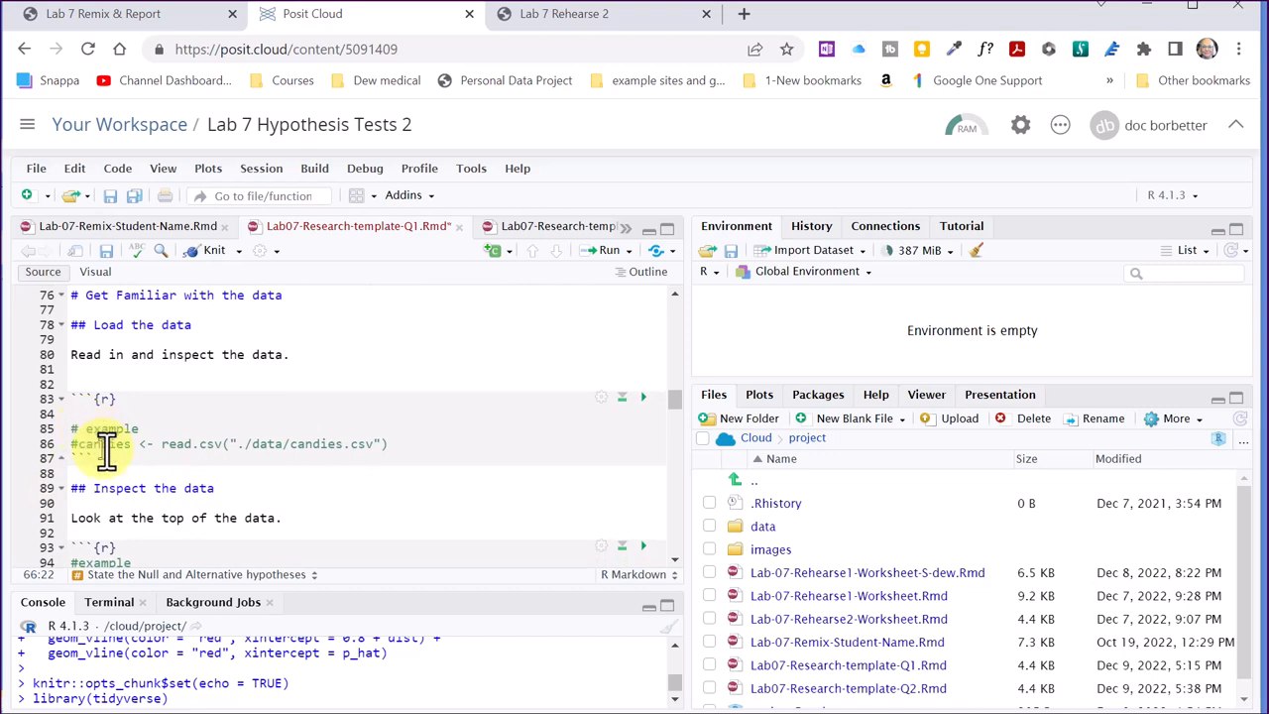
mouse_move(103, 429)
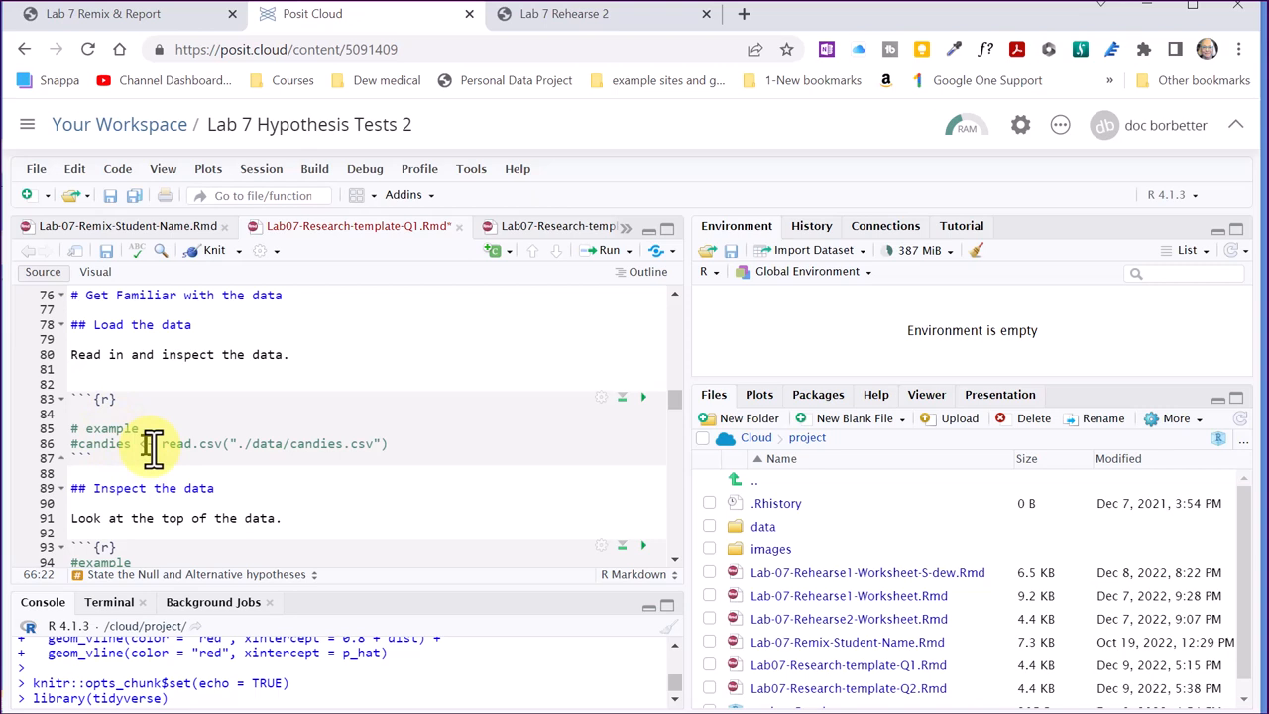
mouse_move(440, 448)
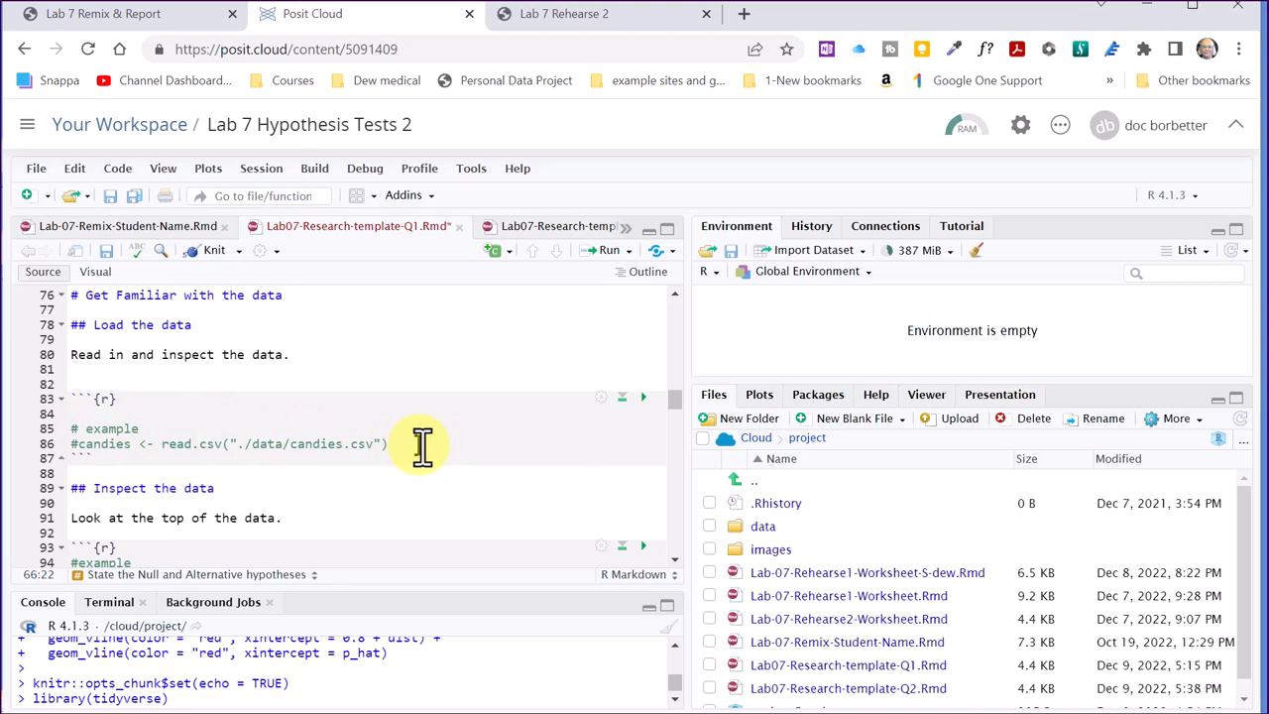
mouse_move(448, 447)
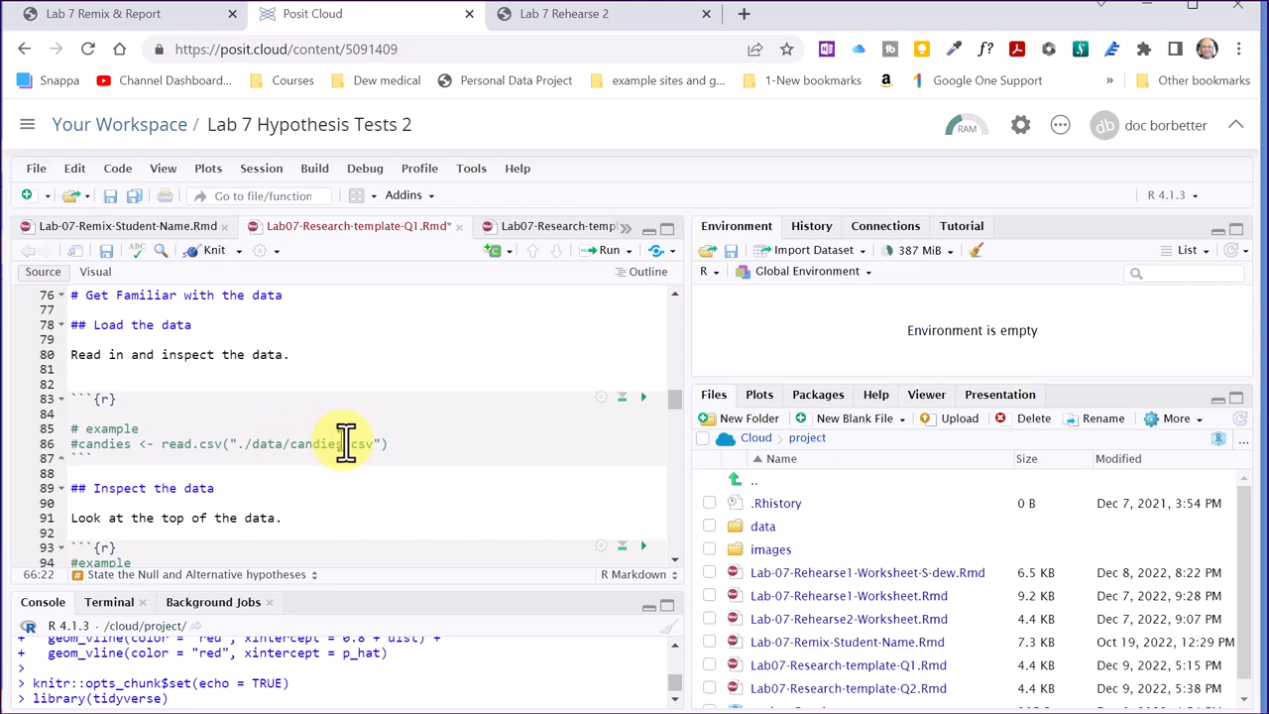
mouse_move(329, 427)
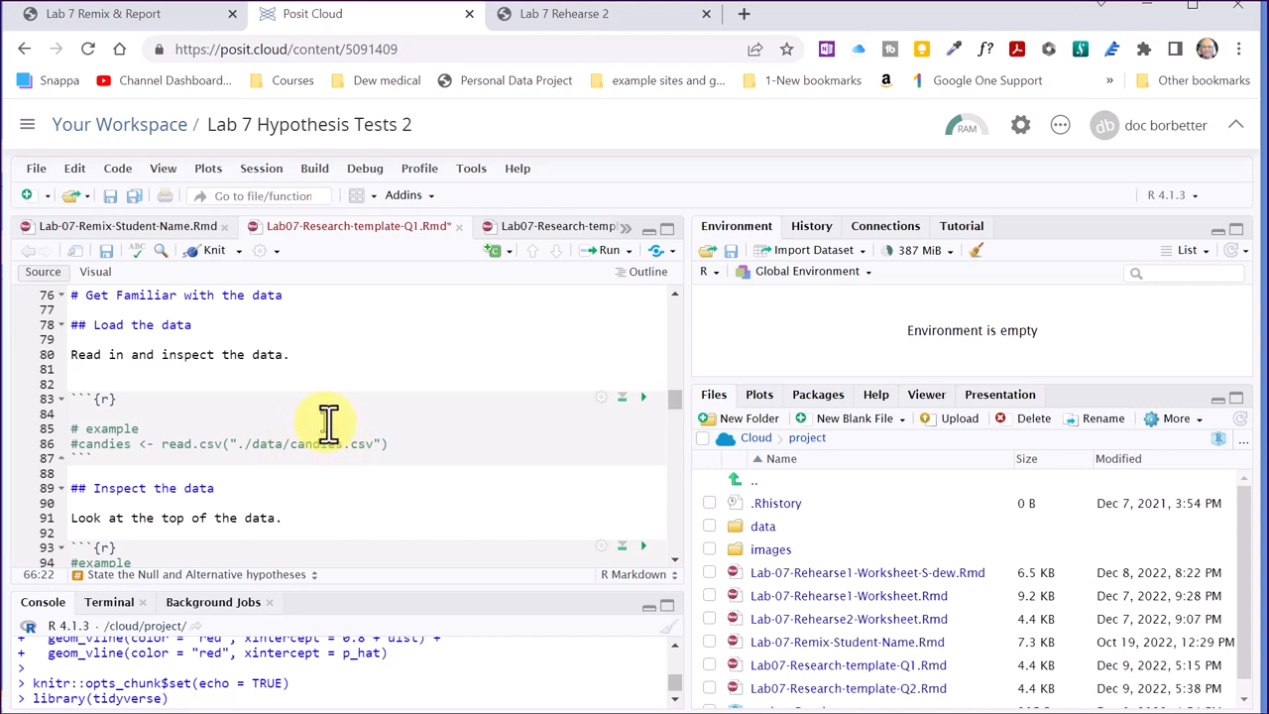
scroll("down", 3)
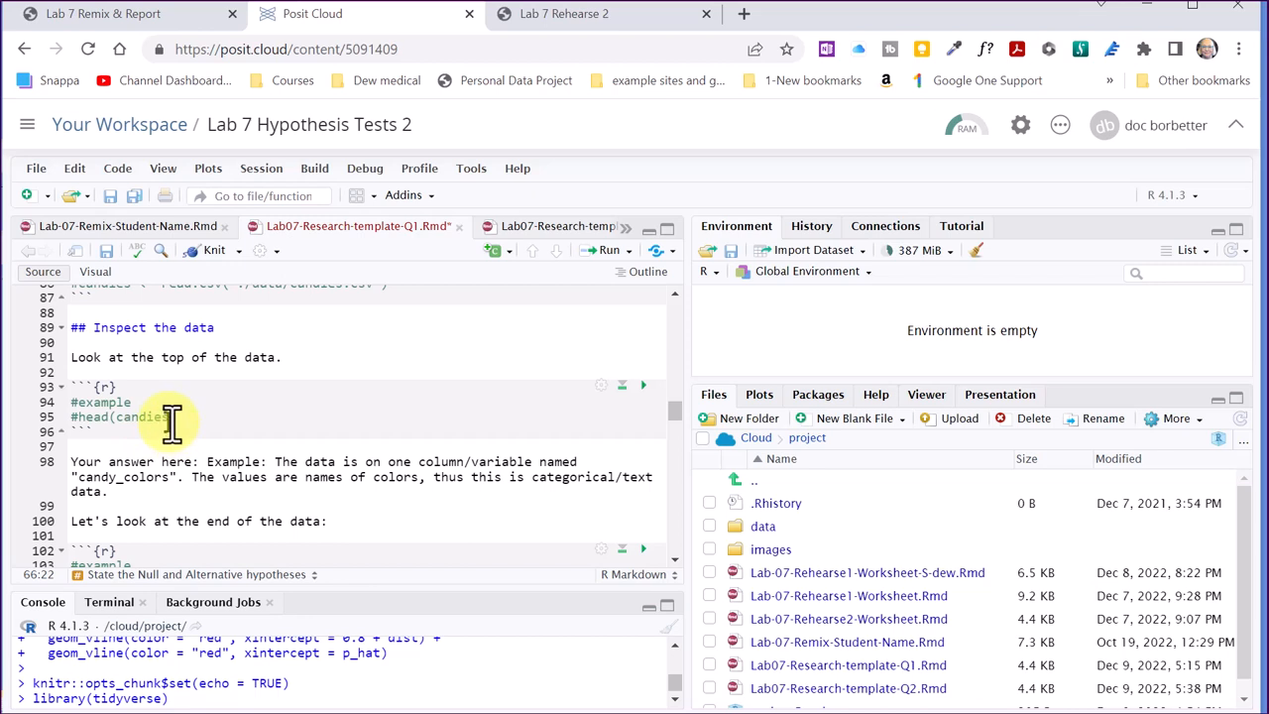
mouse_move(170, 421)
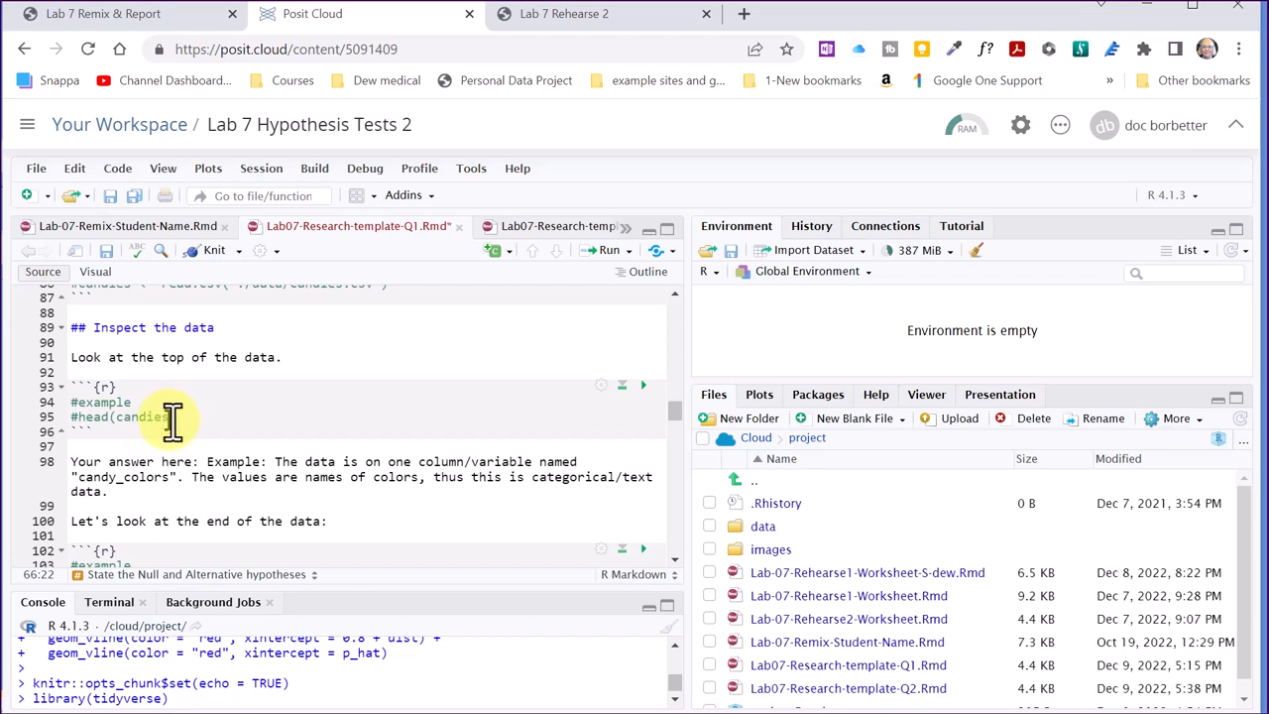
mouse_move(178, 421)
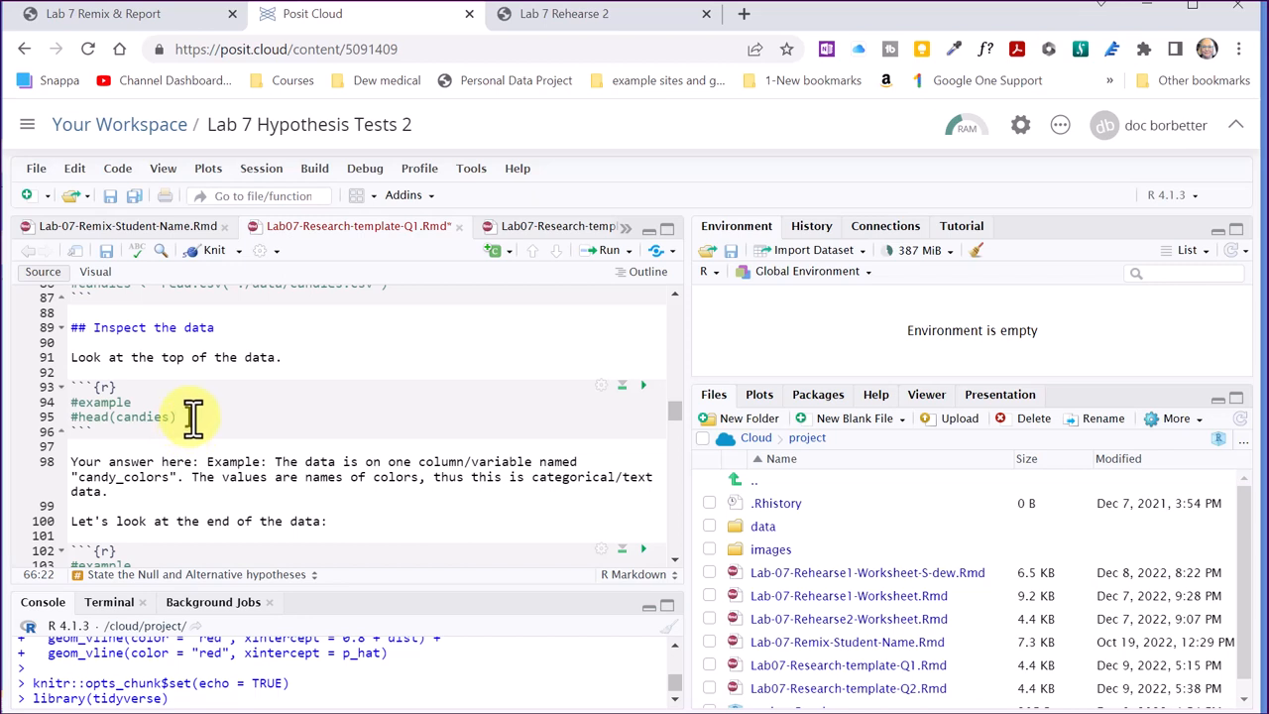
scroll("down", 3)
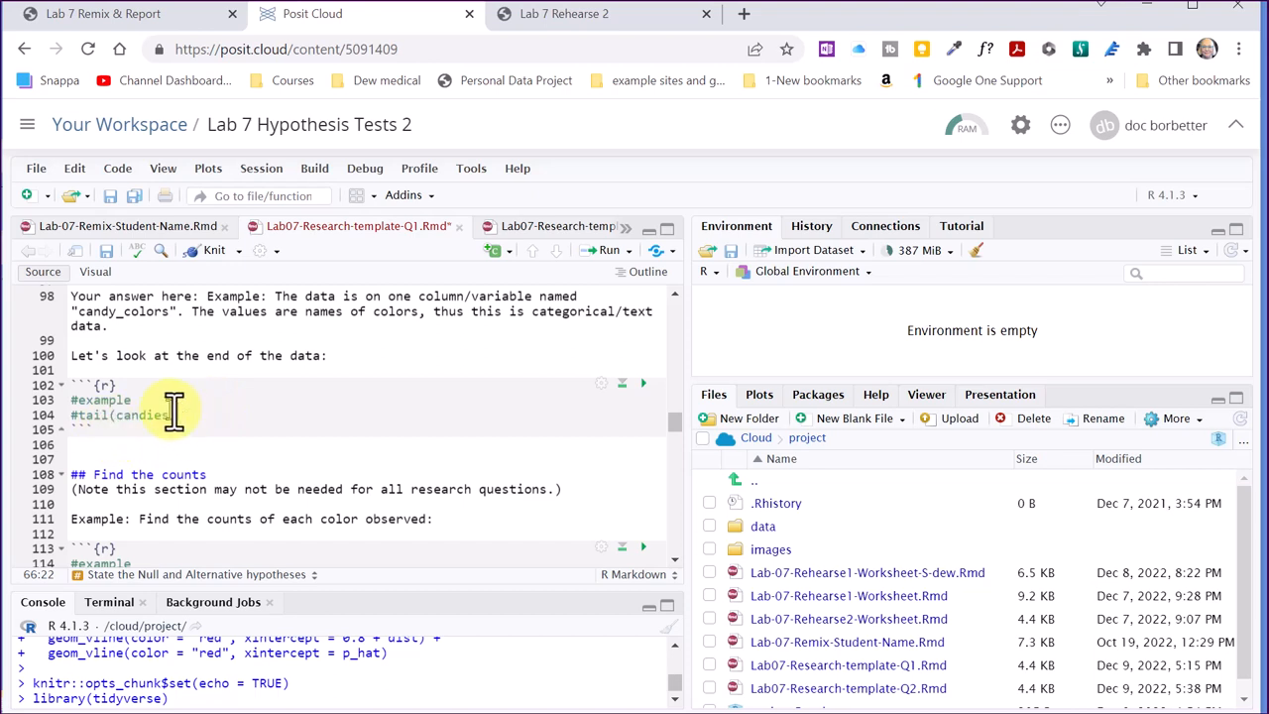
mouse_move(234, 414)
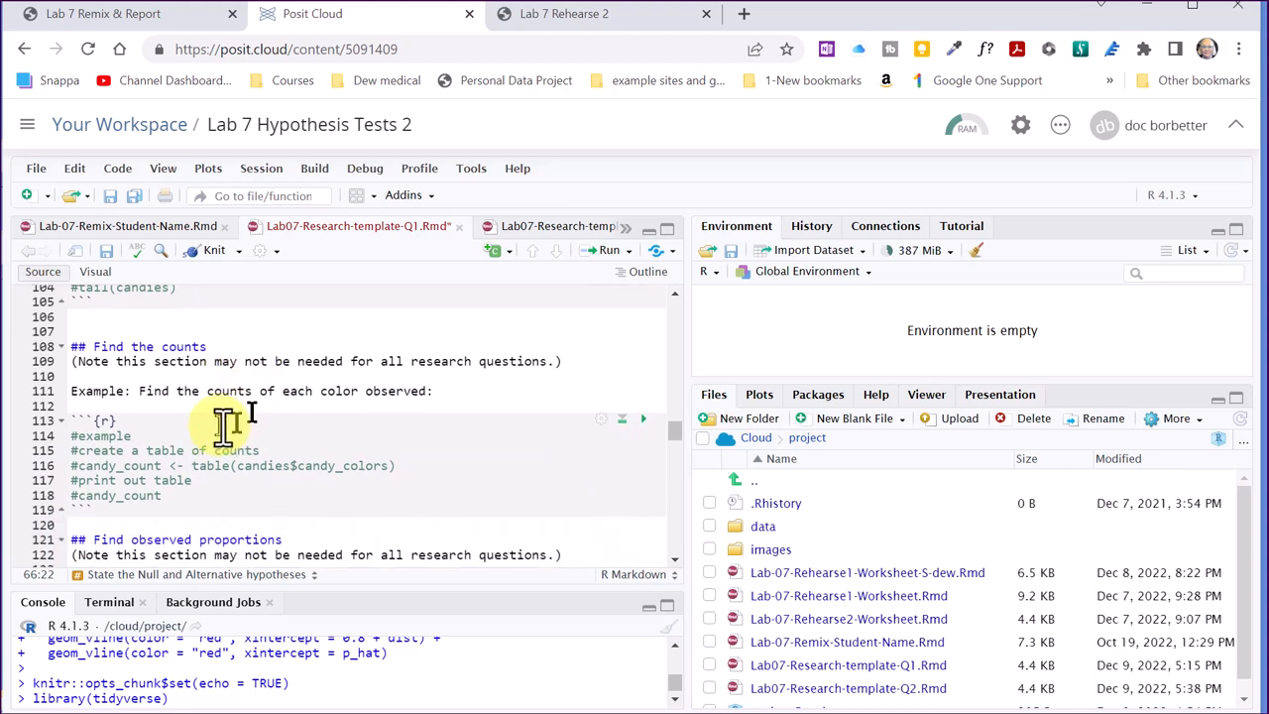
scroll("down", 3)
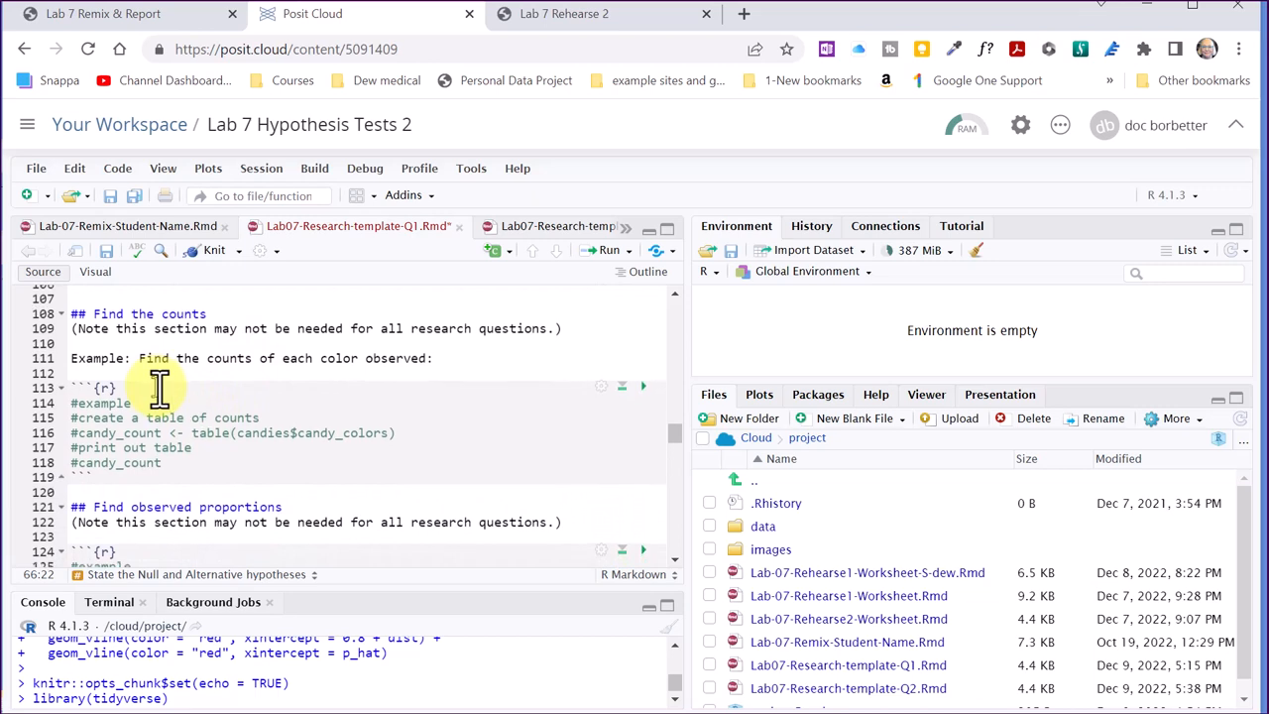
mouse_move(341, 327)
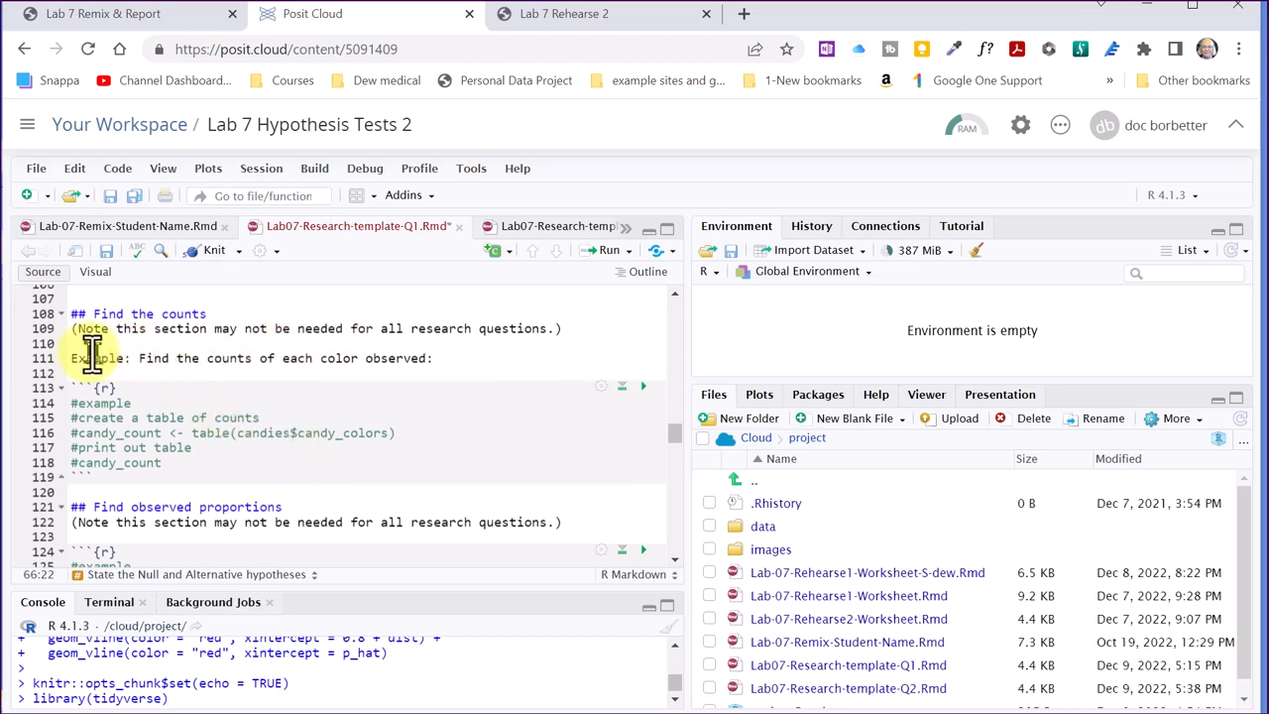
scroll("down", 3)
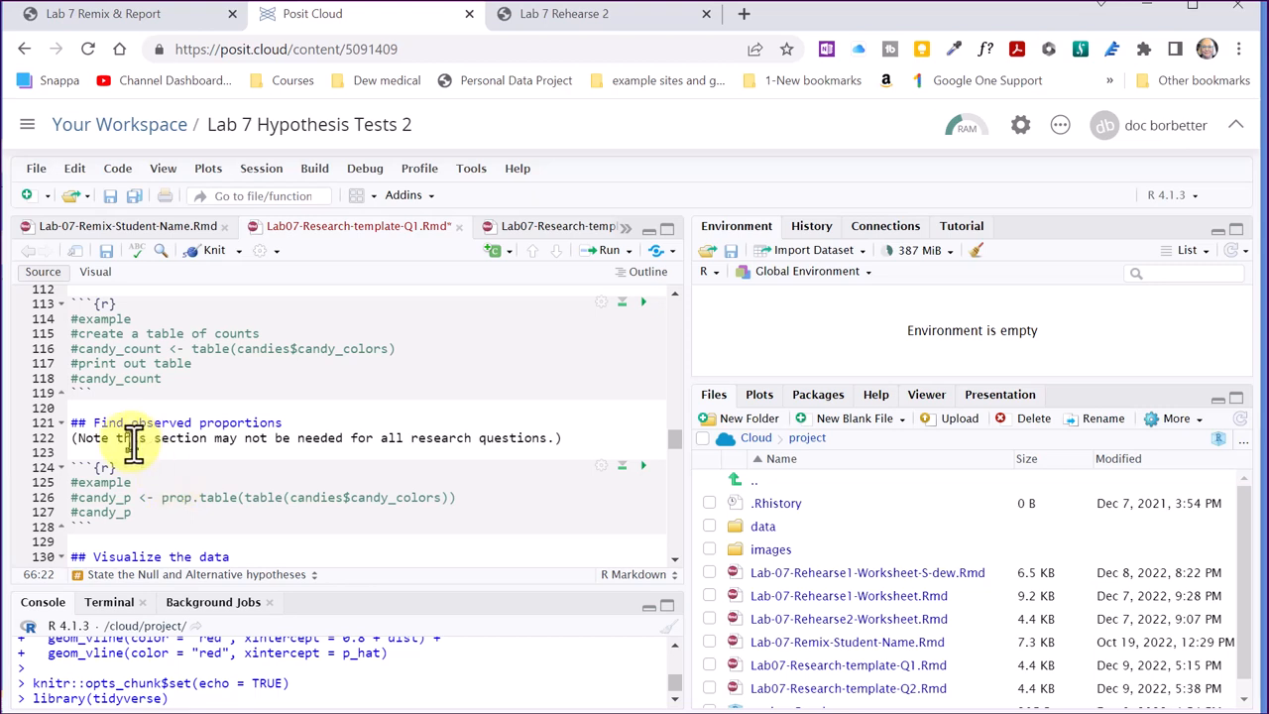
scroll("down", 3)
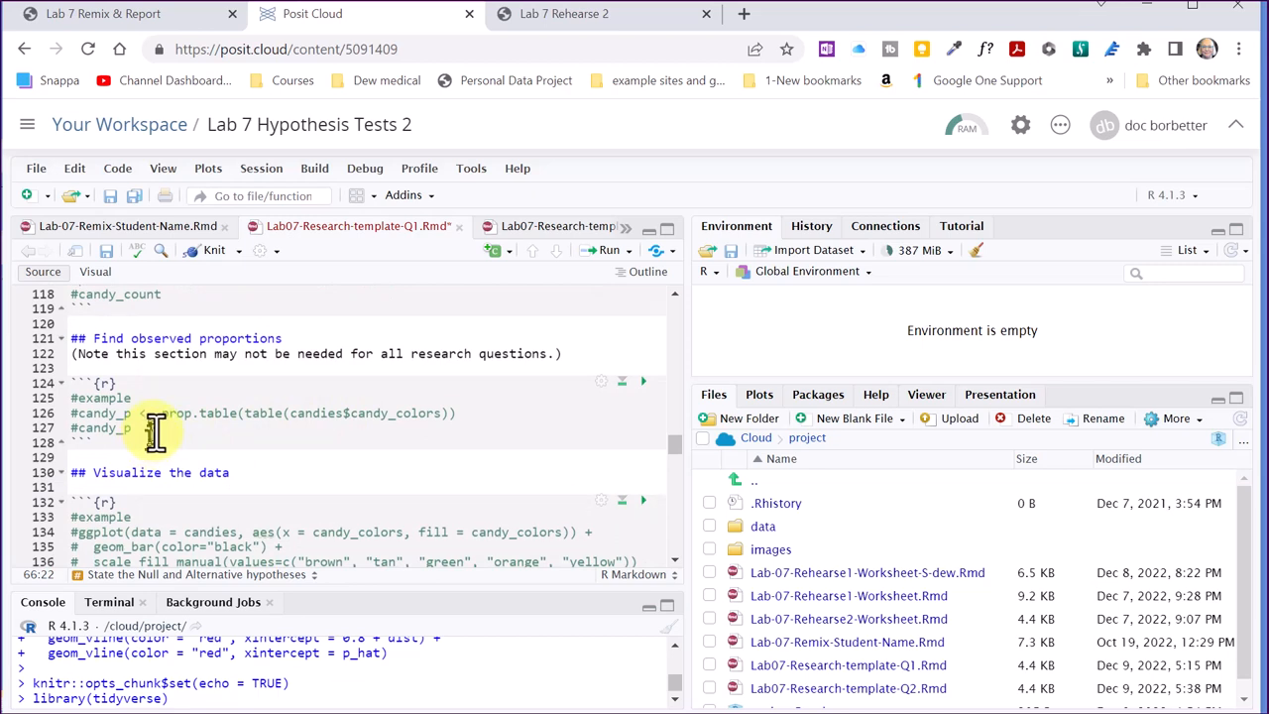
scroll("down", 3)
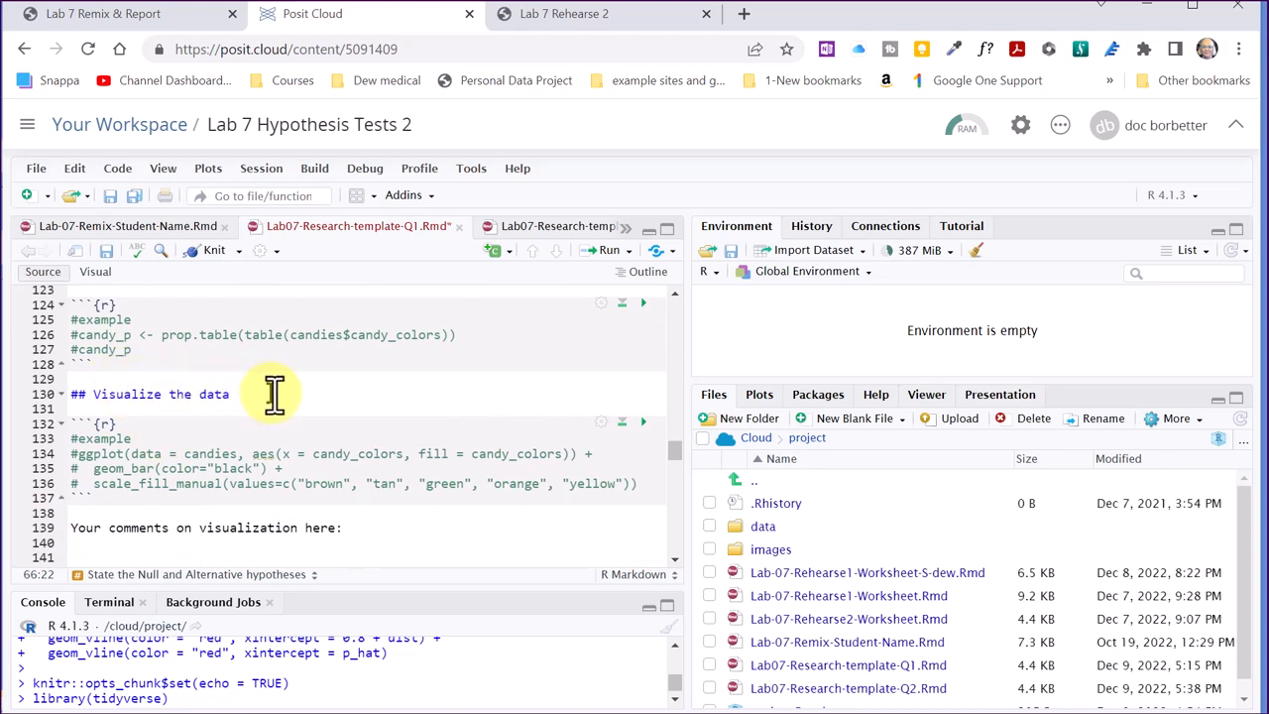
scroll("down", 3)
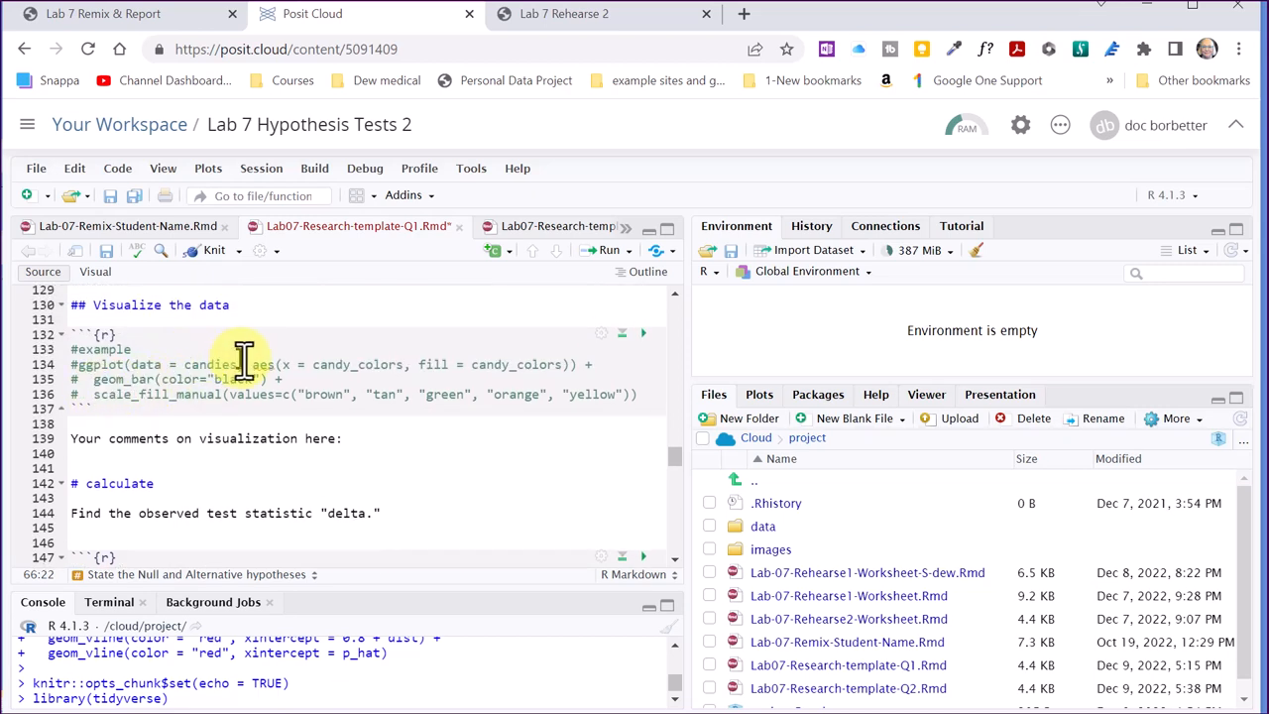
scroll("down", 3)
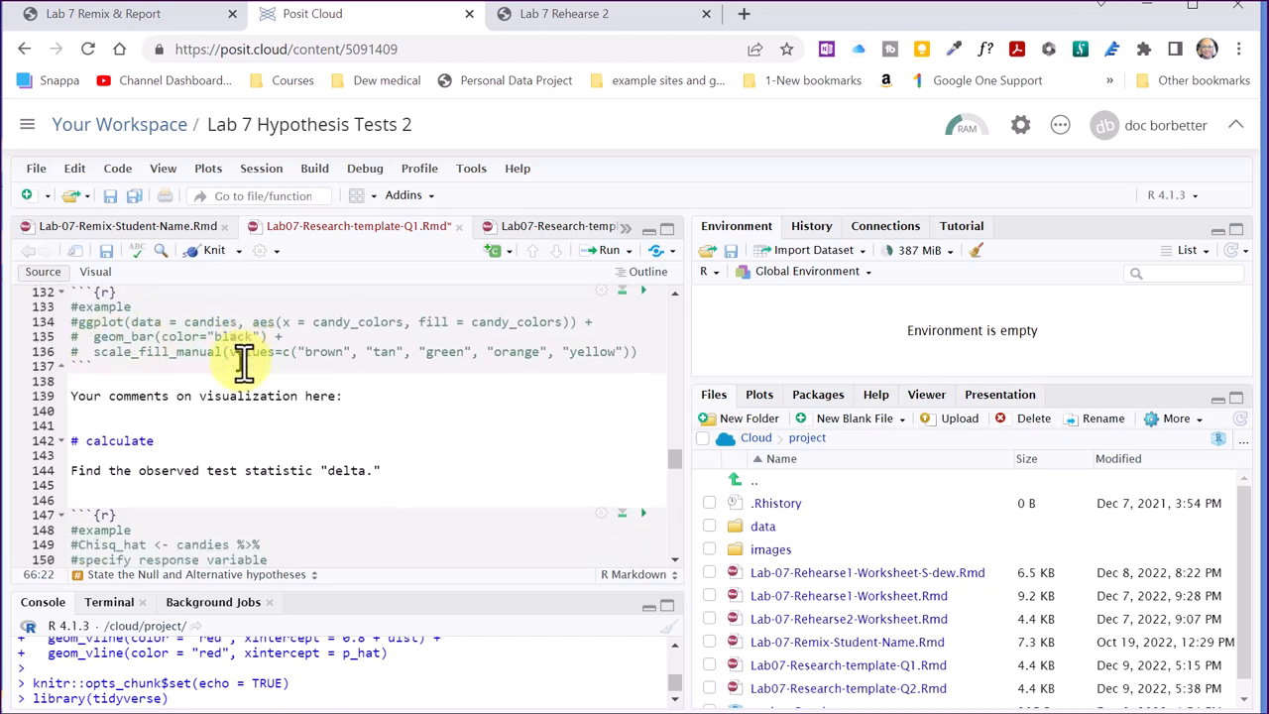
scroll("down", 3)
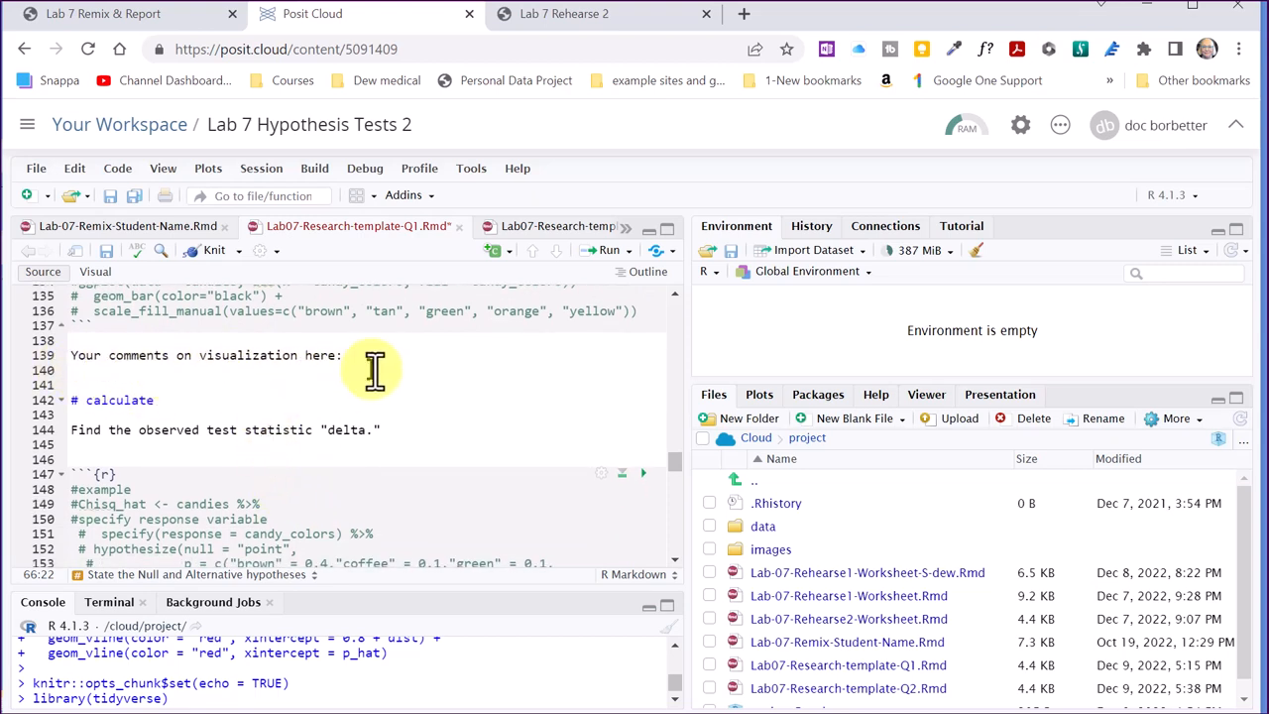
mouse_move(394, 375)
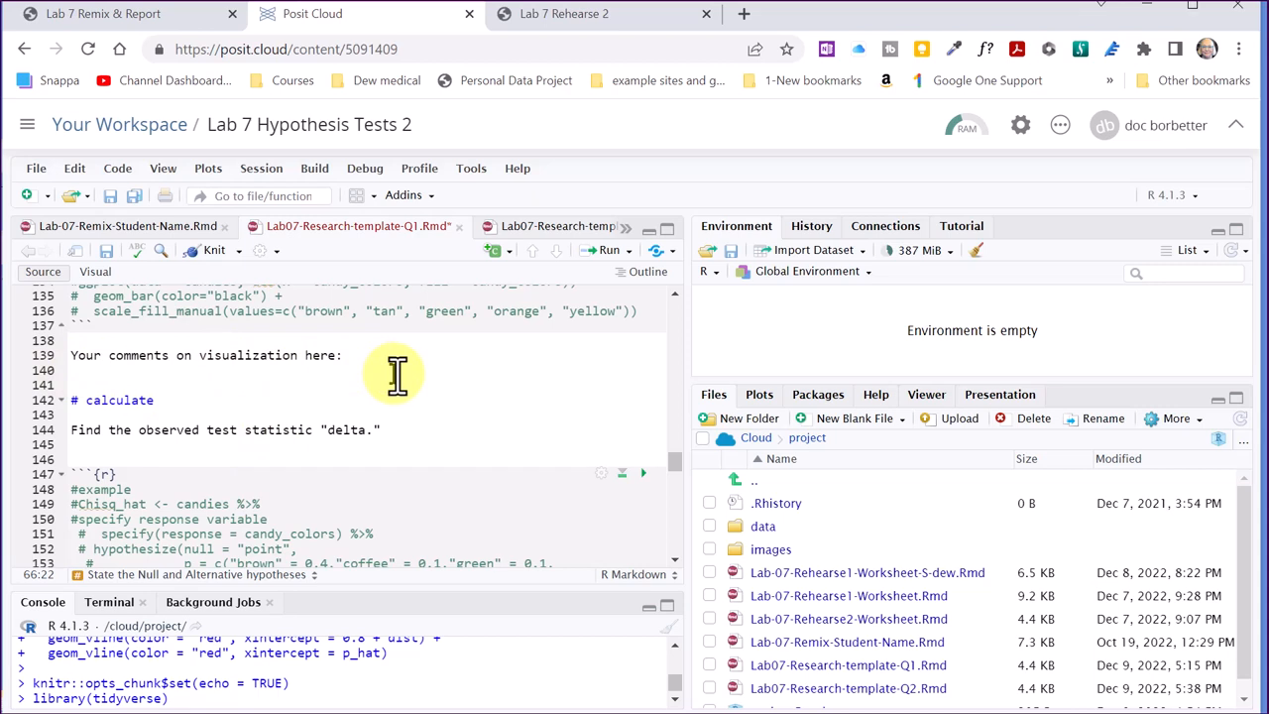
mouse_move(397, 309)
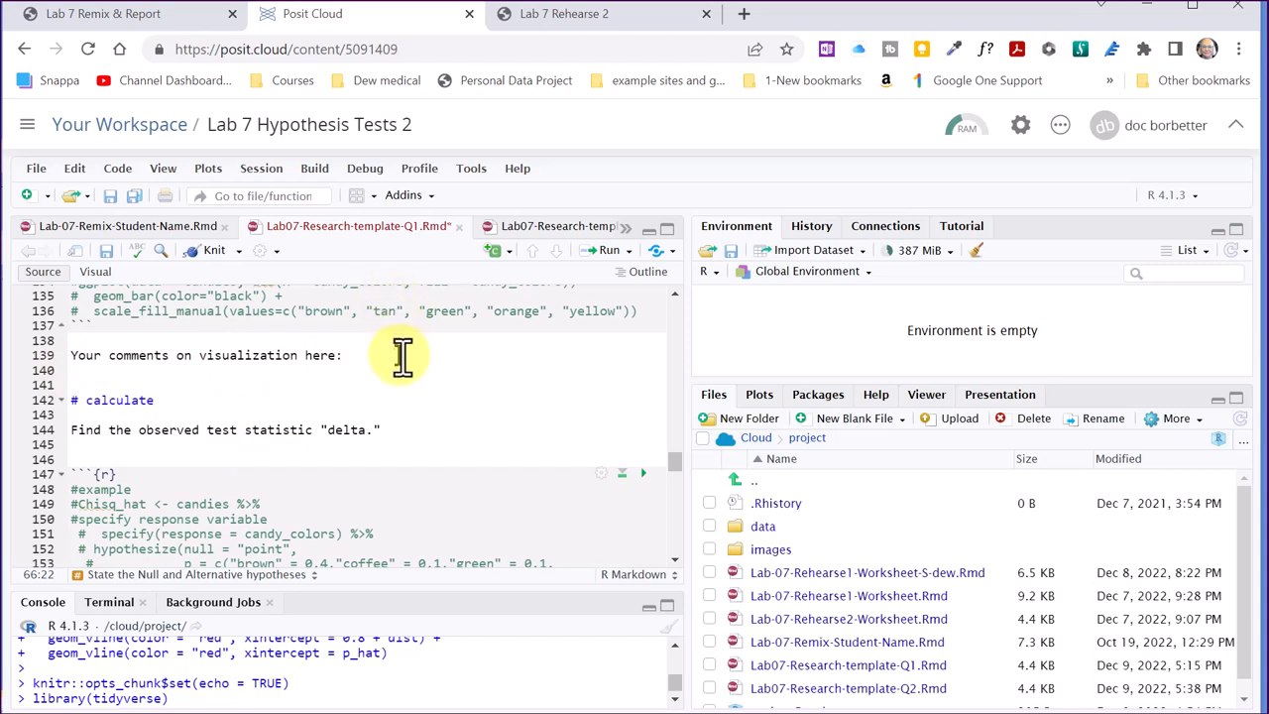
mouse_move(400, 357)
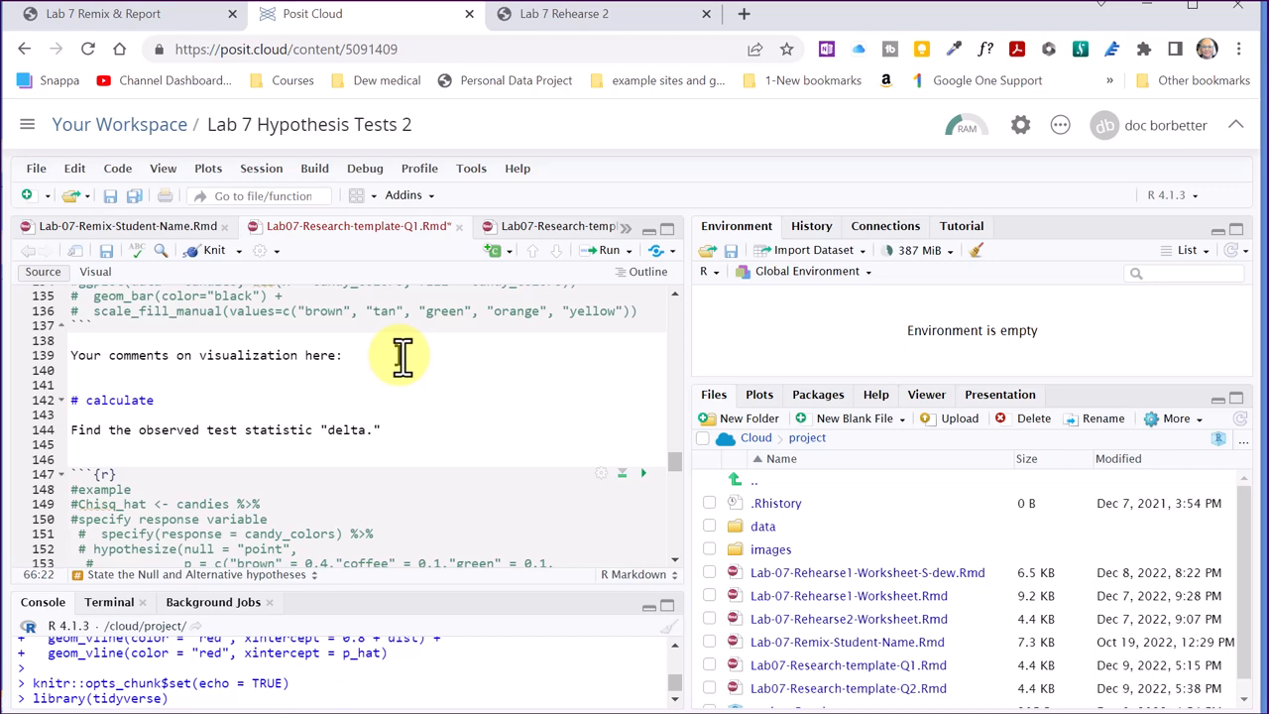
scroll("down", 3)
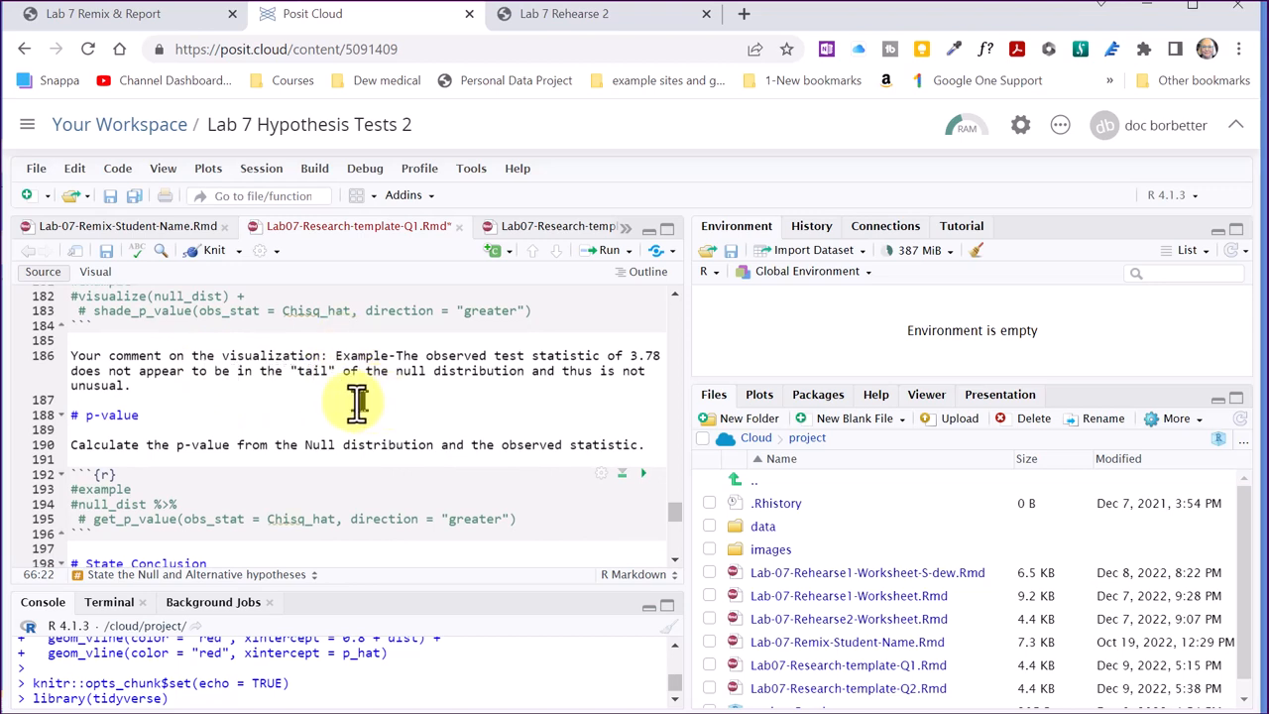
scroll("down", 3)
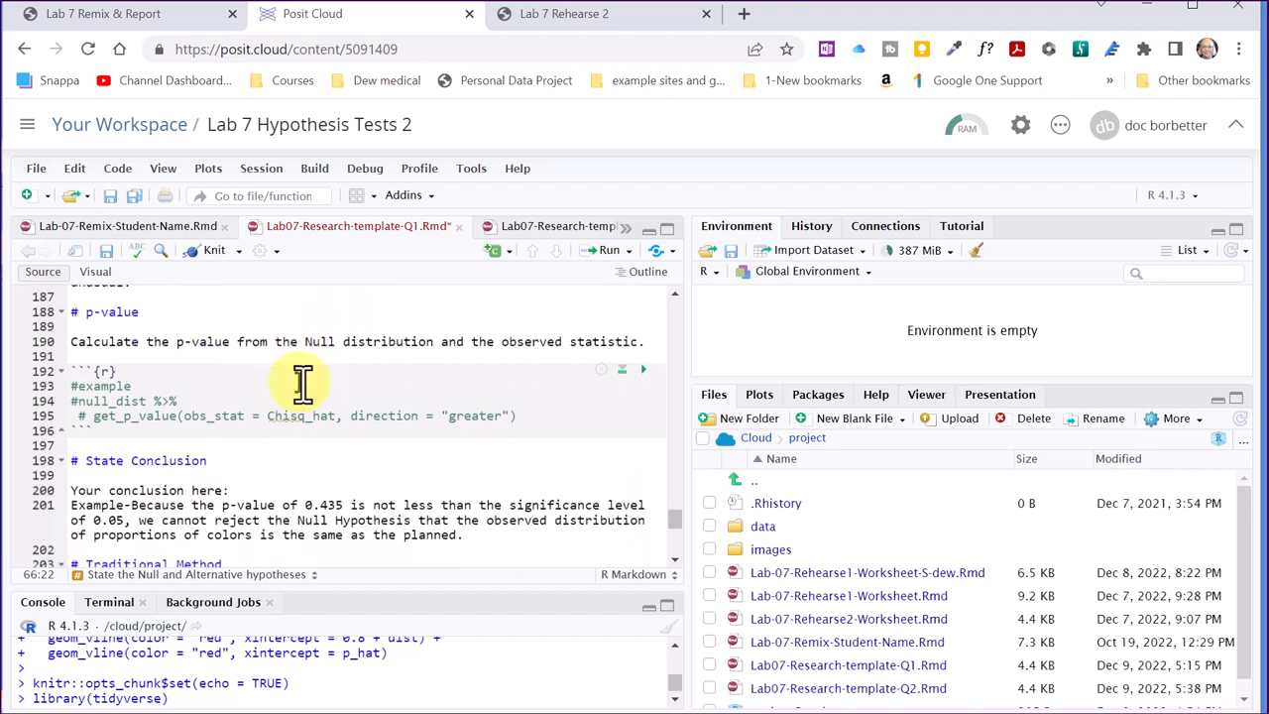
scroll("down", 3)
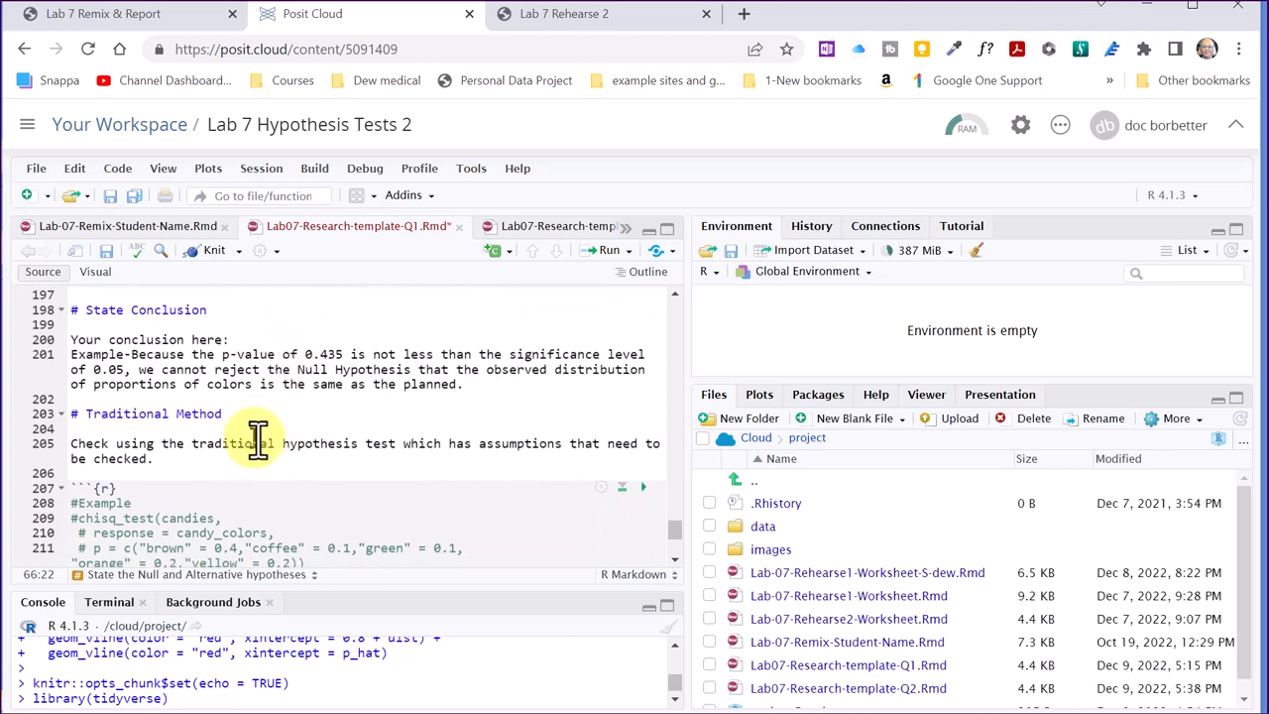
scroll("down", 3)
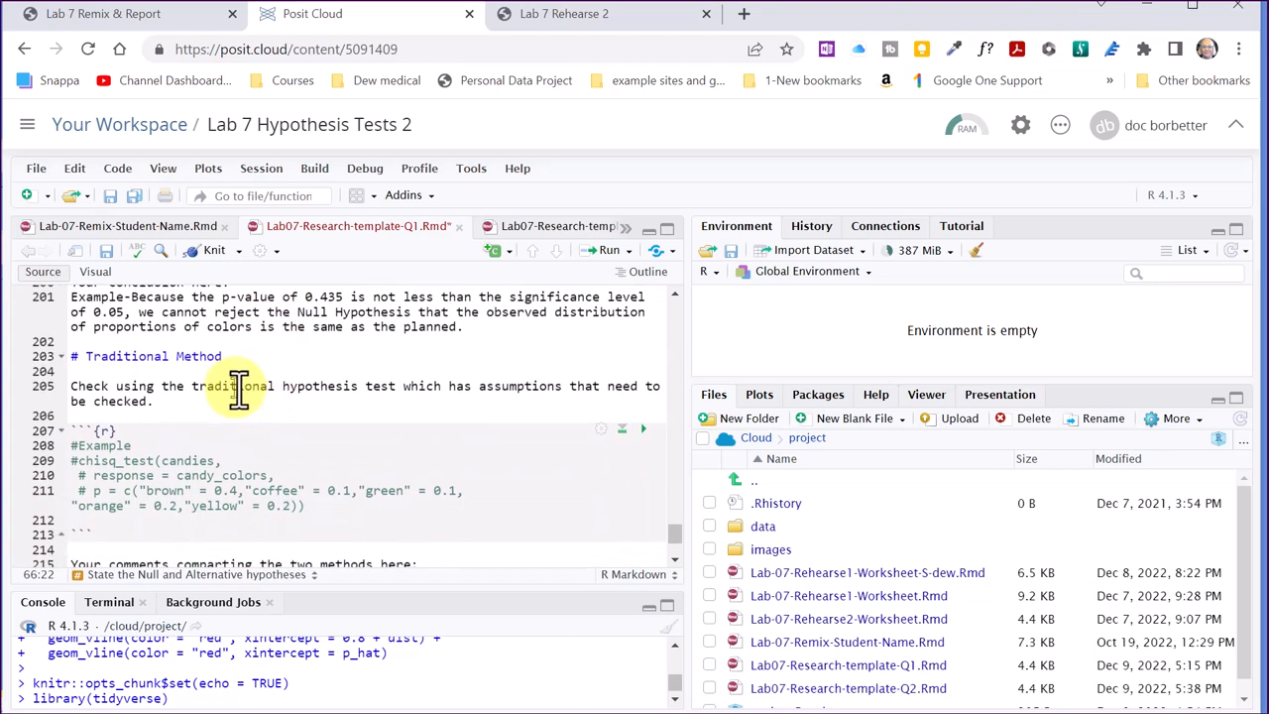